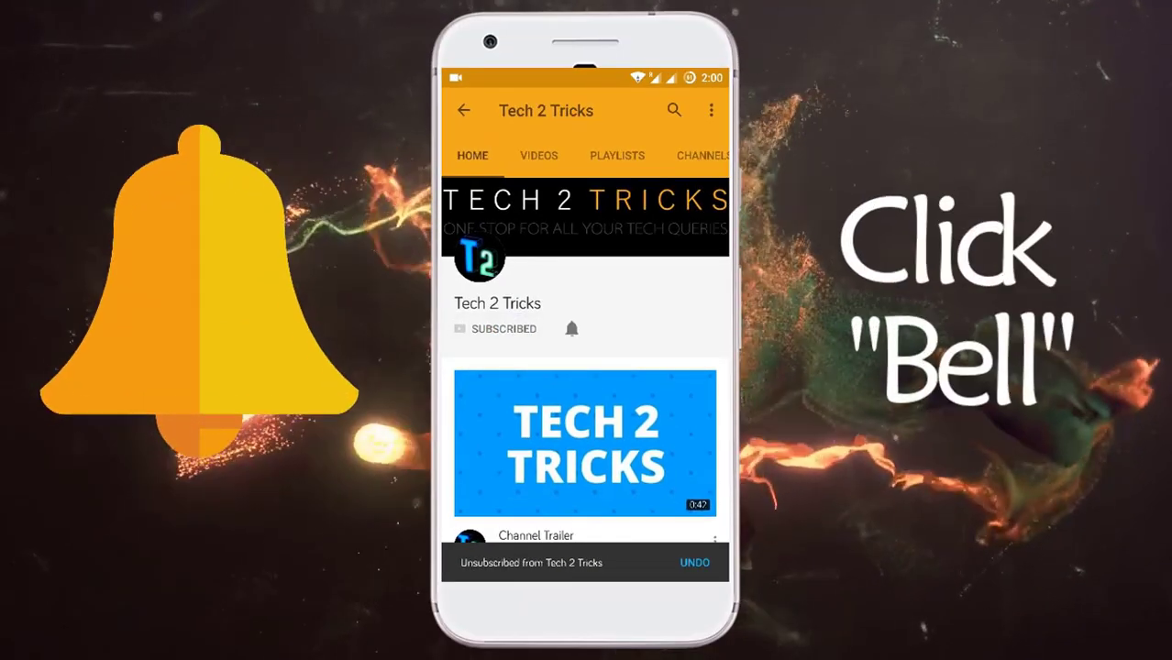
# Check the D: background menu shows only 'Open PowerShell window here', then close Explorer
pyautogui.click(571, 328)
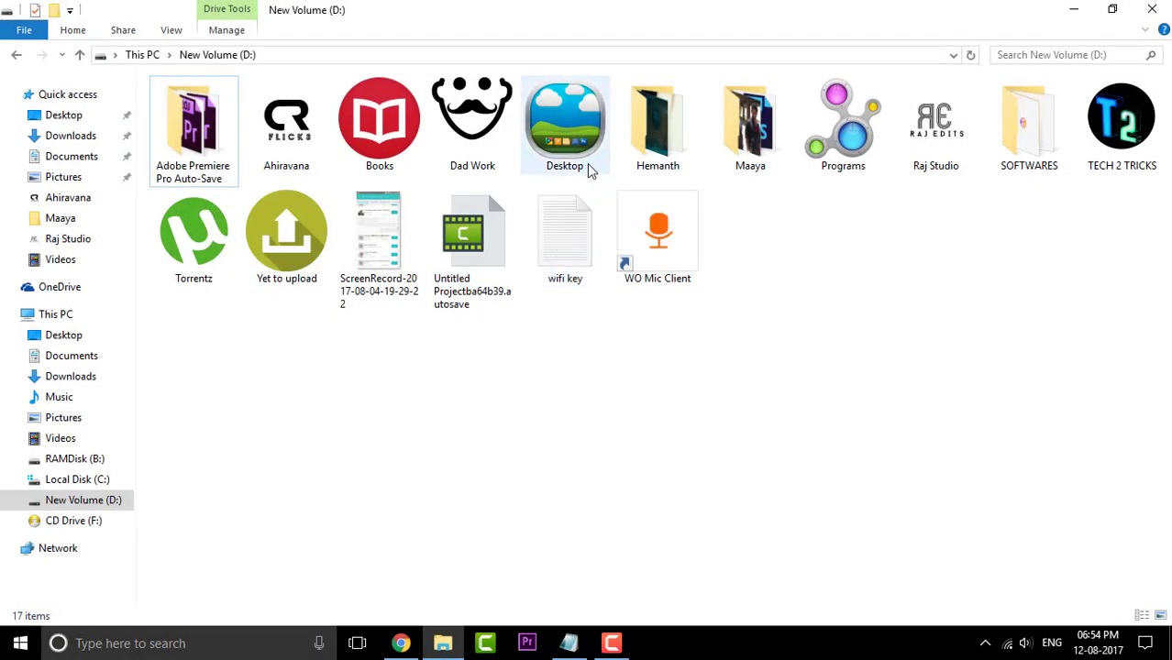
pyautogui.moveTo(908, 502)
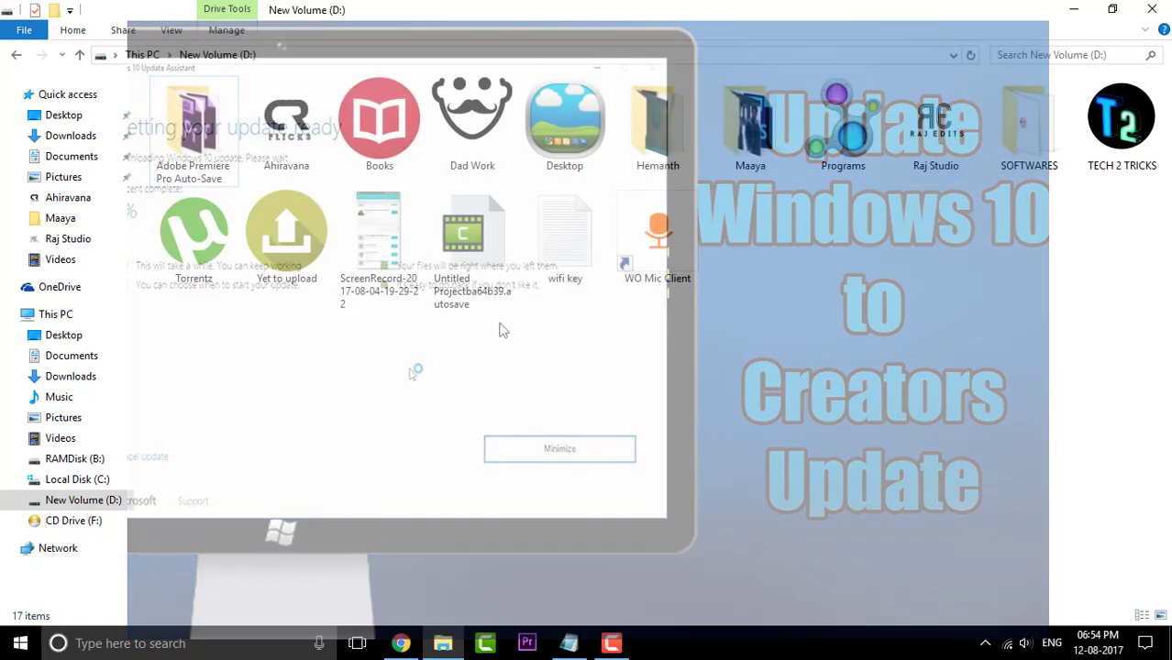
pyautogui.click(559, 449)
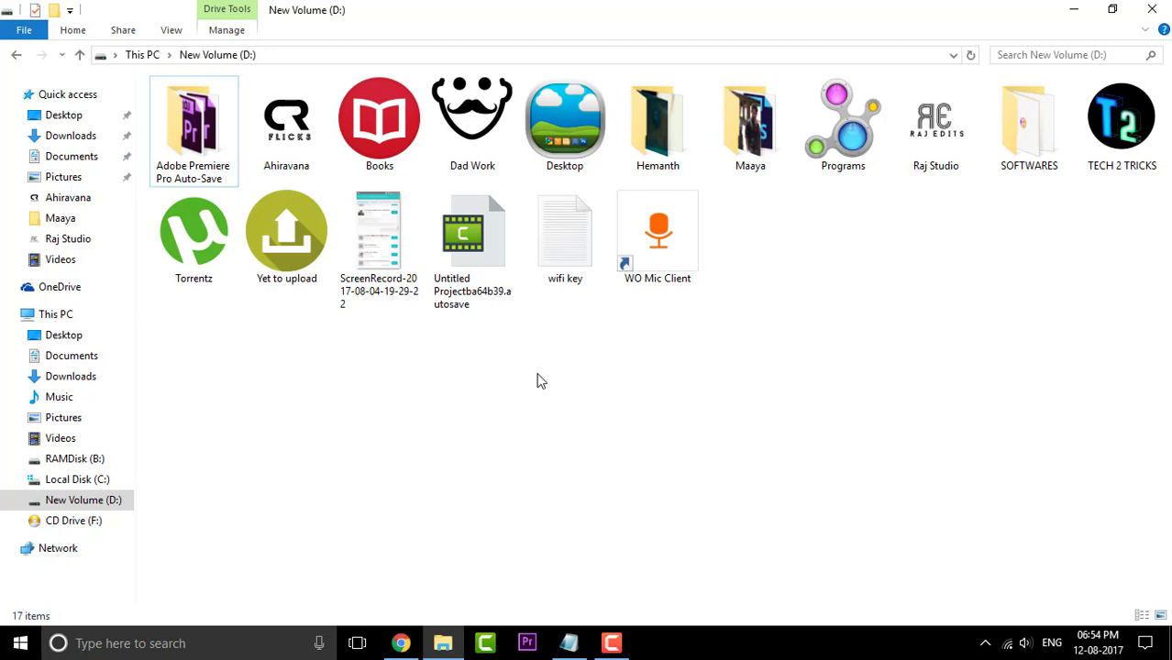
pyautogui.moveTo(499, 367)
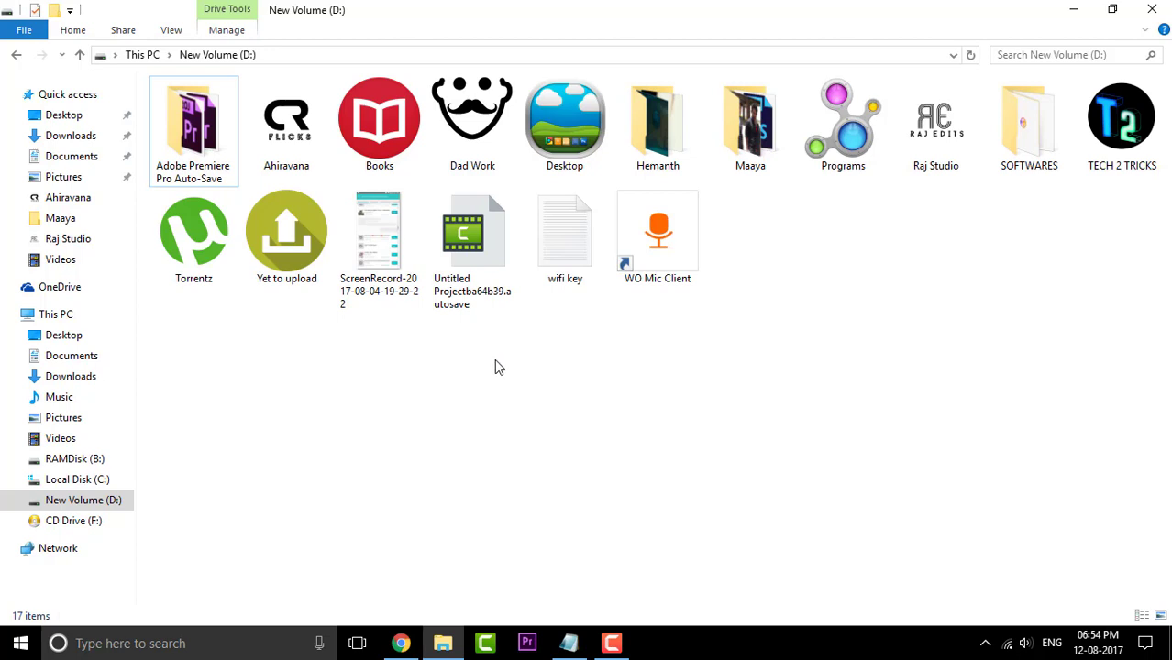
pyautogui.rightClick(500, 367)
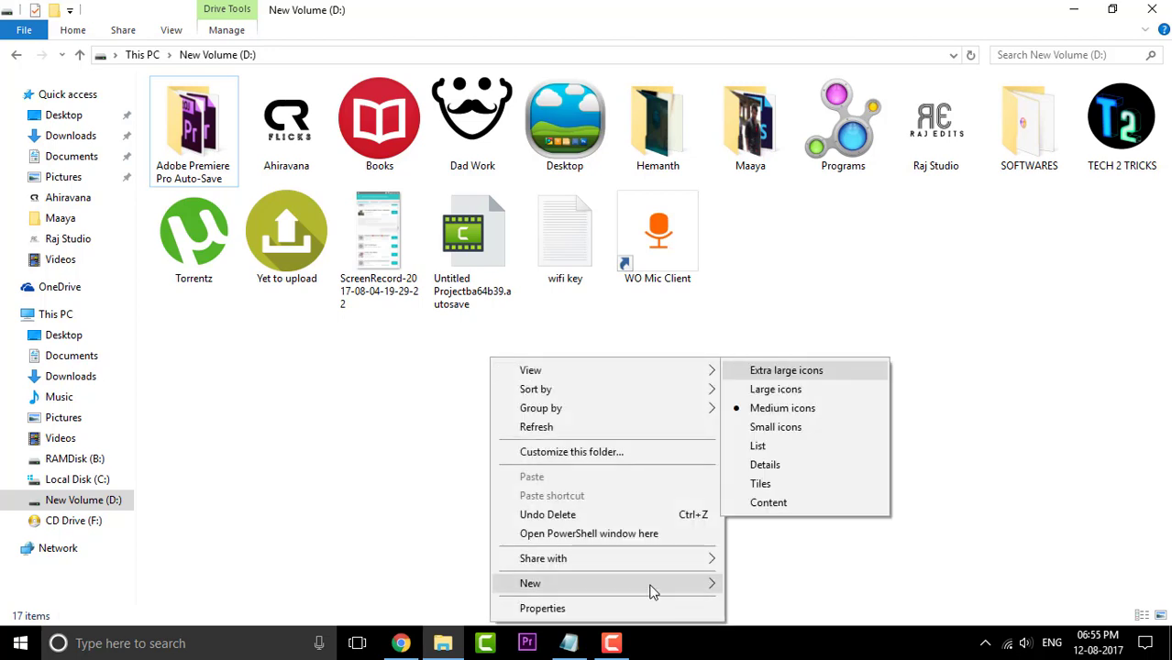
pyautogui.moveTo(750, 551)
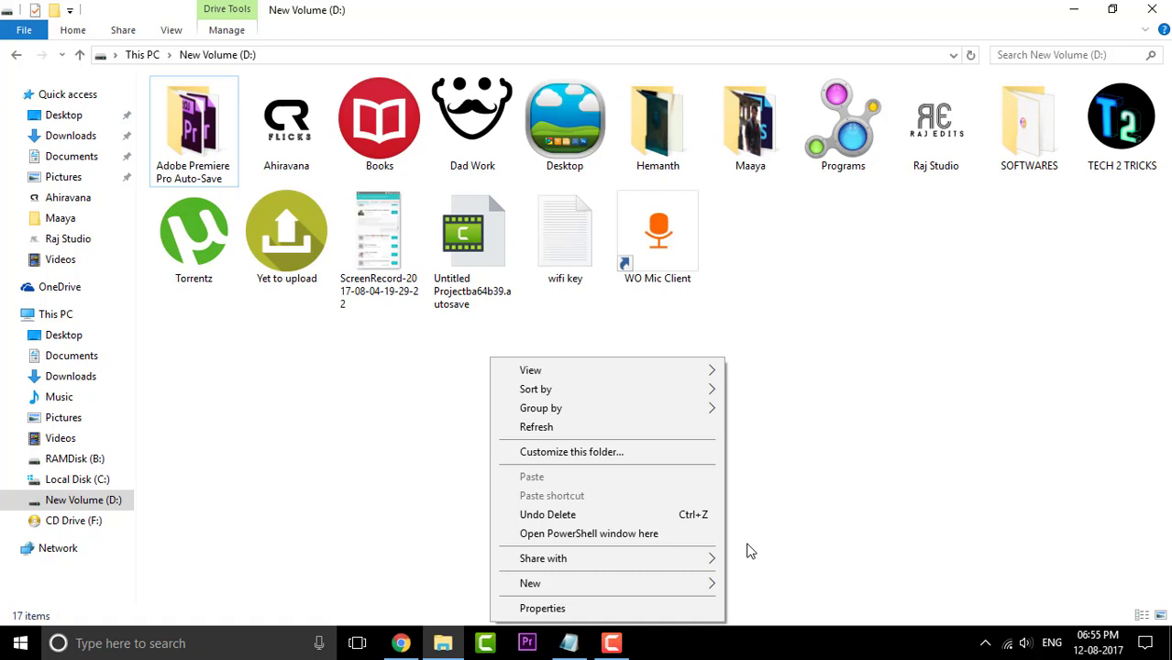
pyautogui.click(676, 547)
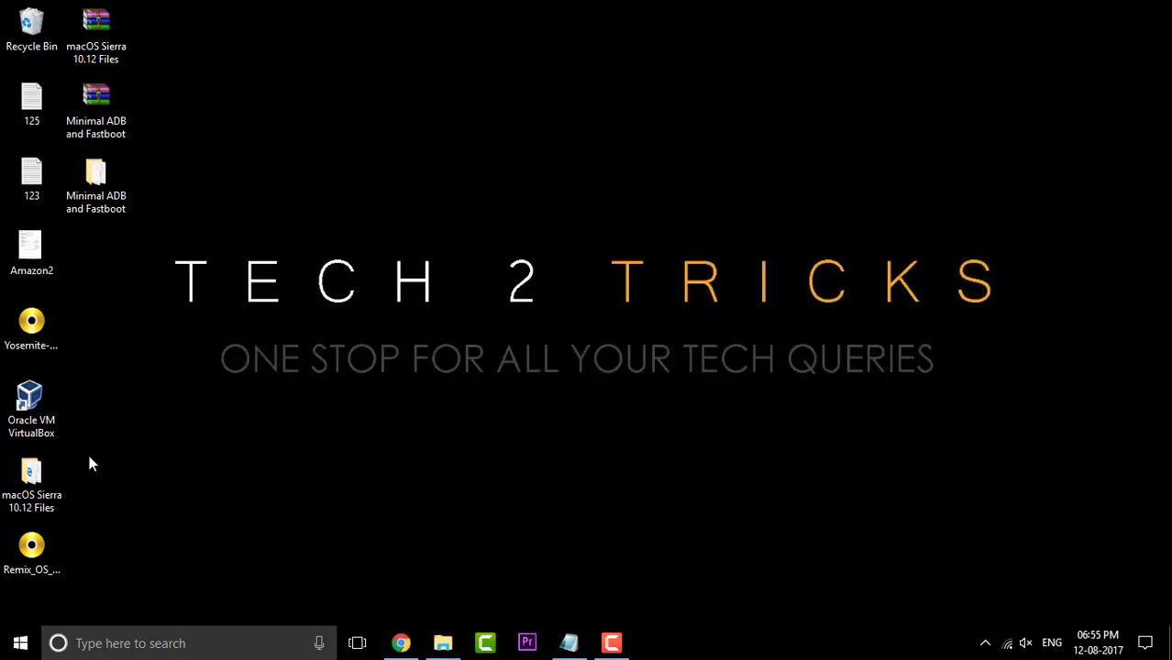
# Launch regedit through the Windows Run dialog
pyautogui.click(183, 643)
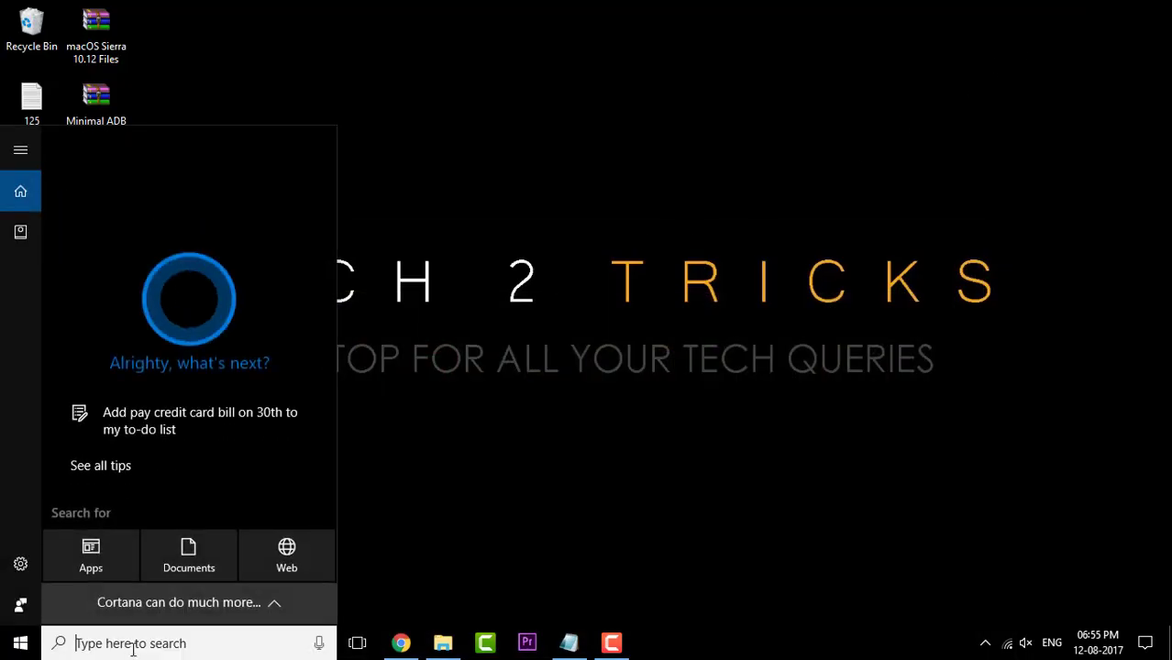
pyautogui.write('ru')
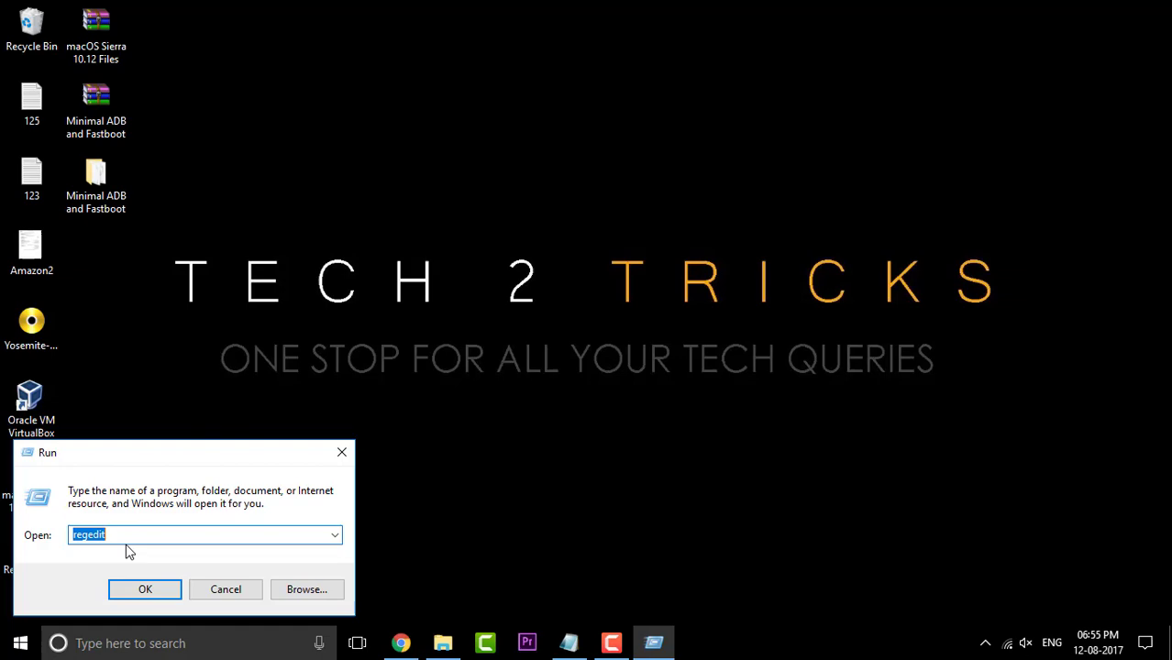
pyautogui.moveTo(161, 609)
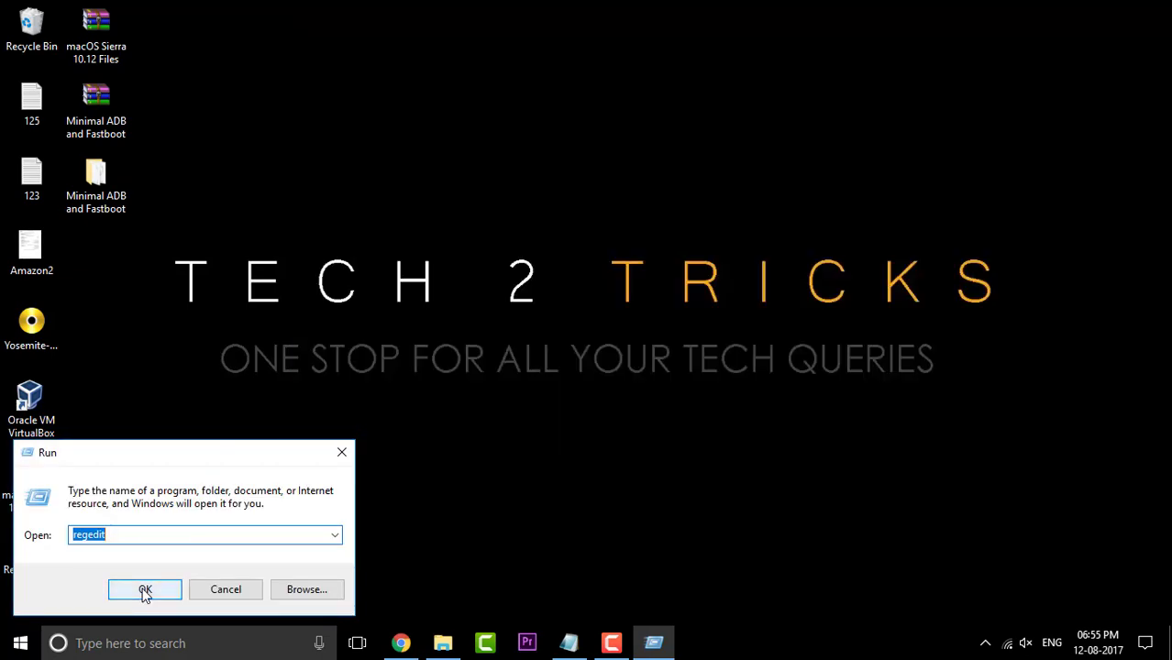
pyautogui.click(145, 590)
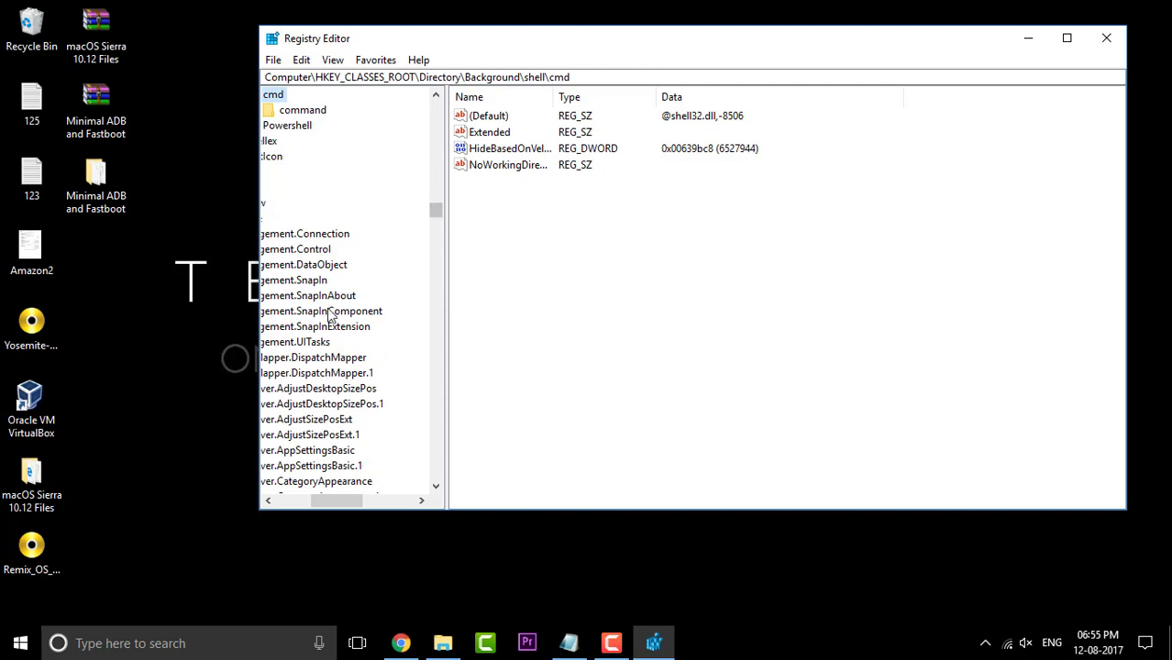
# Select HKEY_CLASSES_ROOT\Directory\Background\shell\cmd and show its context menu
pyautogui.click(608, 77)
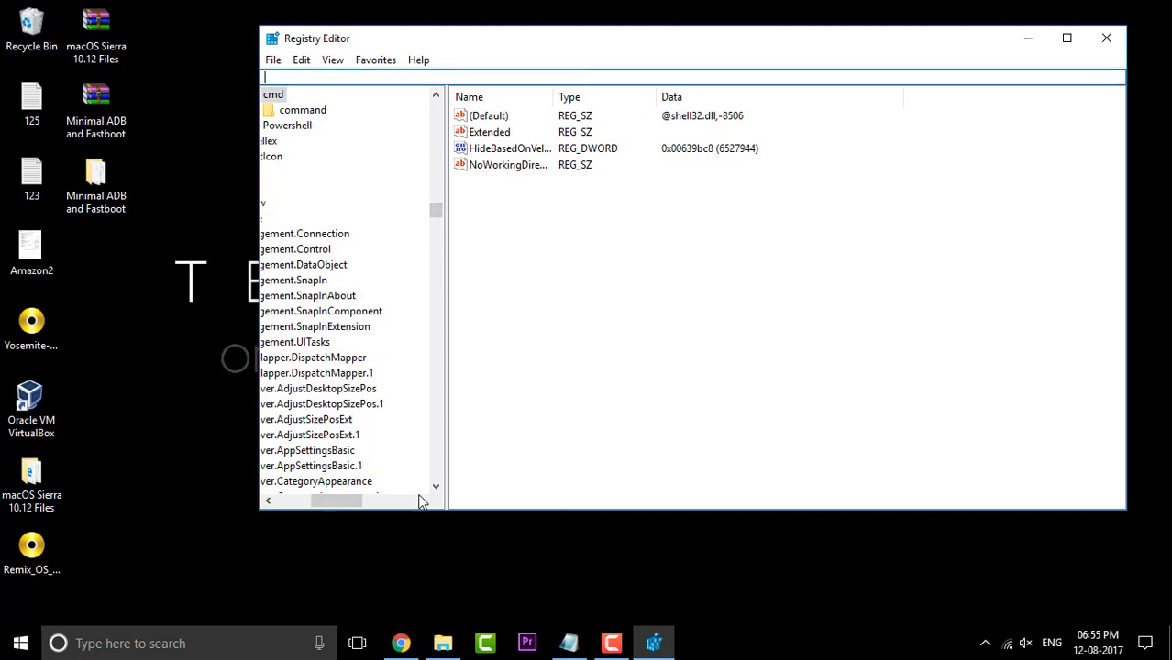
pyautogui.rightClick(450, 105)
pyautogui.write('Computer\\HKEY_CLASSES_ROOT\\Directory\\Background\\shell')
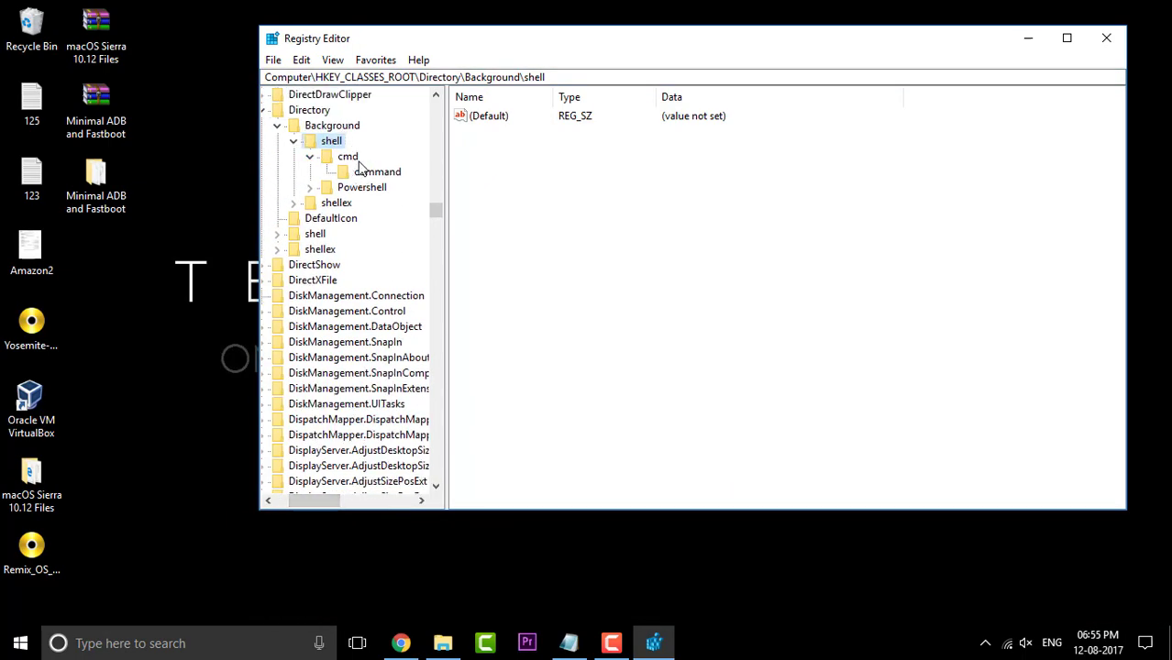
pyautogui.click(348, 156)
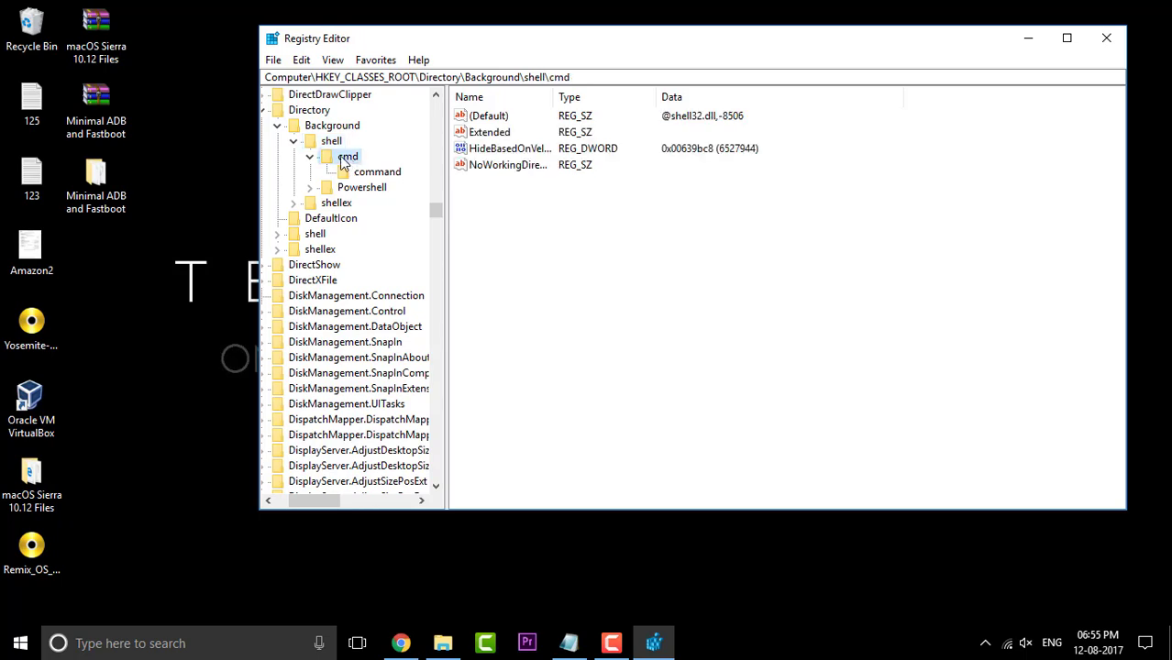
pyautogui.rightClick(347, 156)
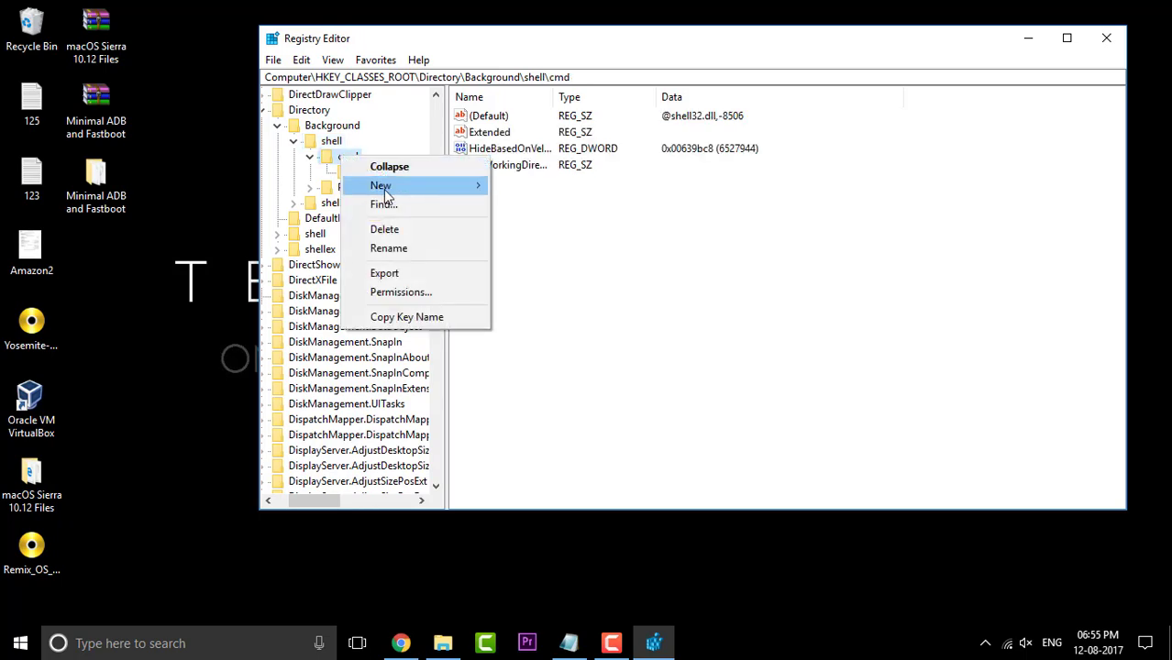
# Open the cmd key's Permissions, then Advanced settings, and start changing the TrustedInstaller owner
pyautogui.click(401, 292)
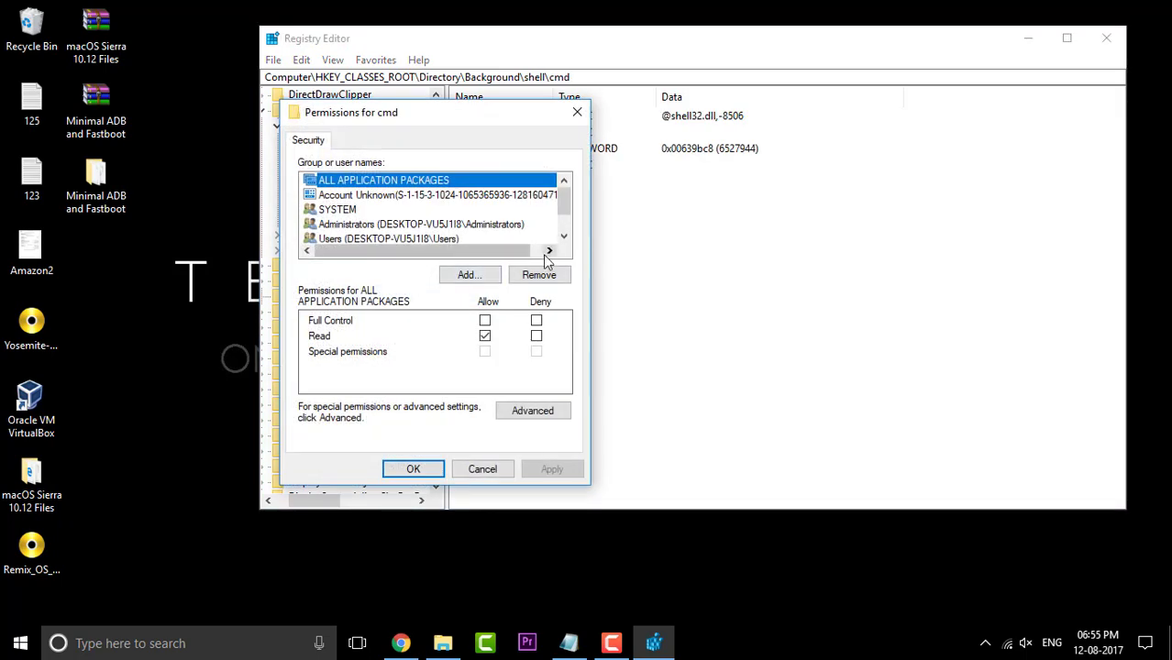
pyautogui.moveTo(351, 112); pyautogui.dragTo(520, 57)
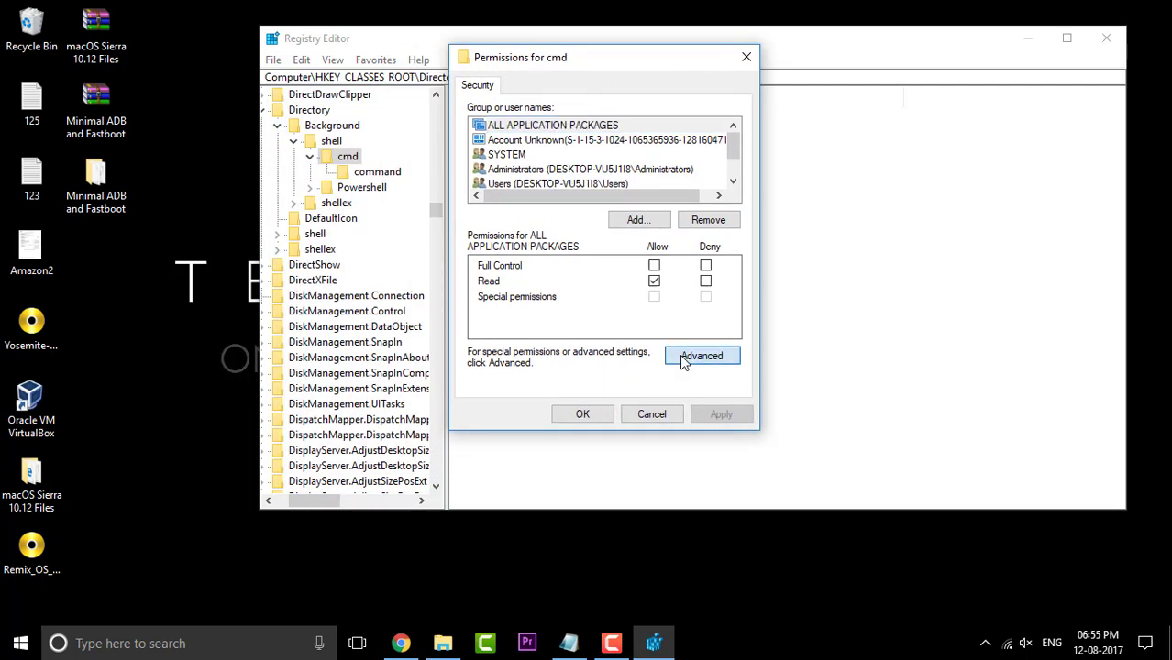
pyautogui.click(701, 356)
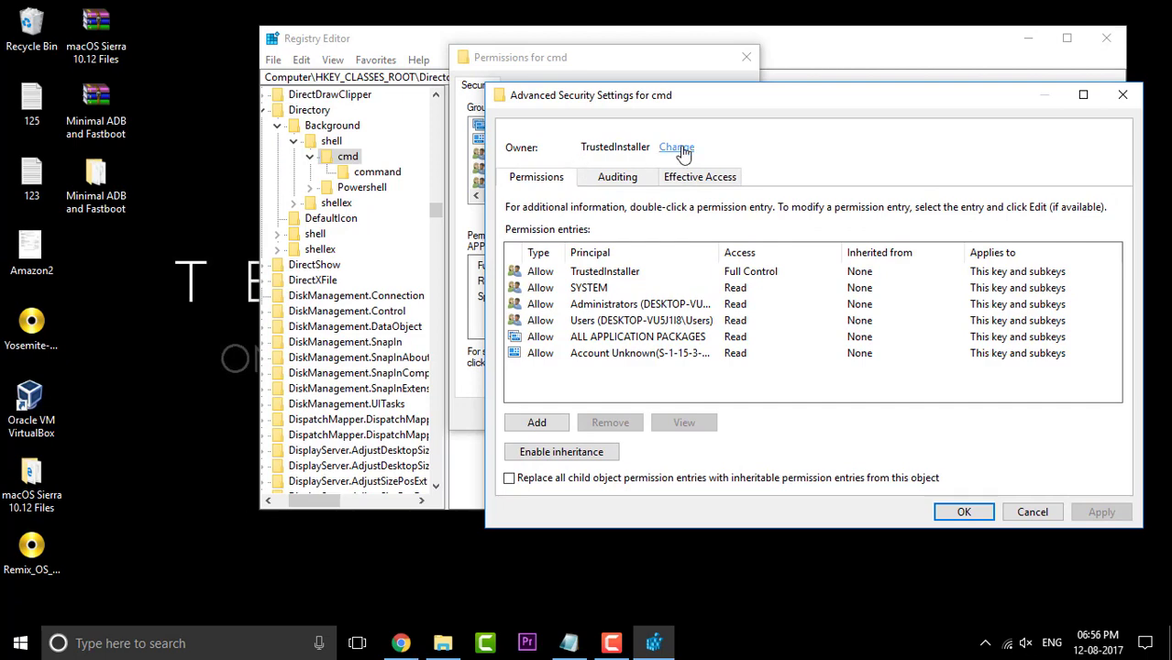
pyautogui.click(677, 147)
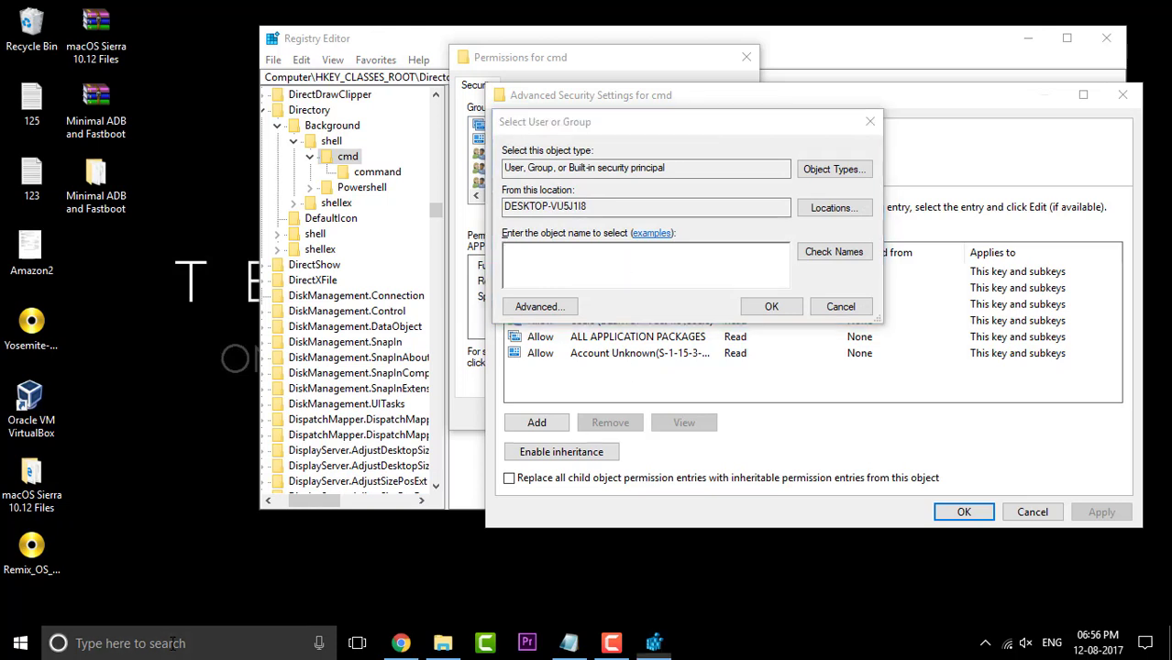
# Check the account name in Settings, then enter HEMANT as the cmd key's owner
pyautogui.write('se')
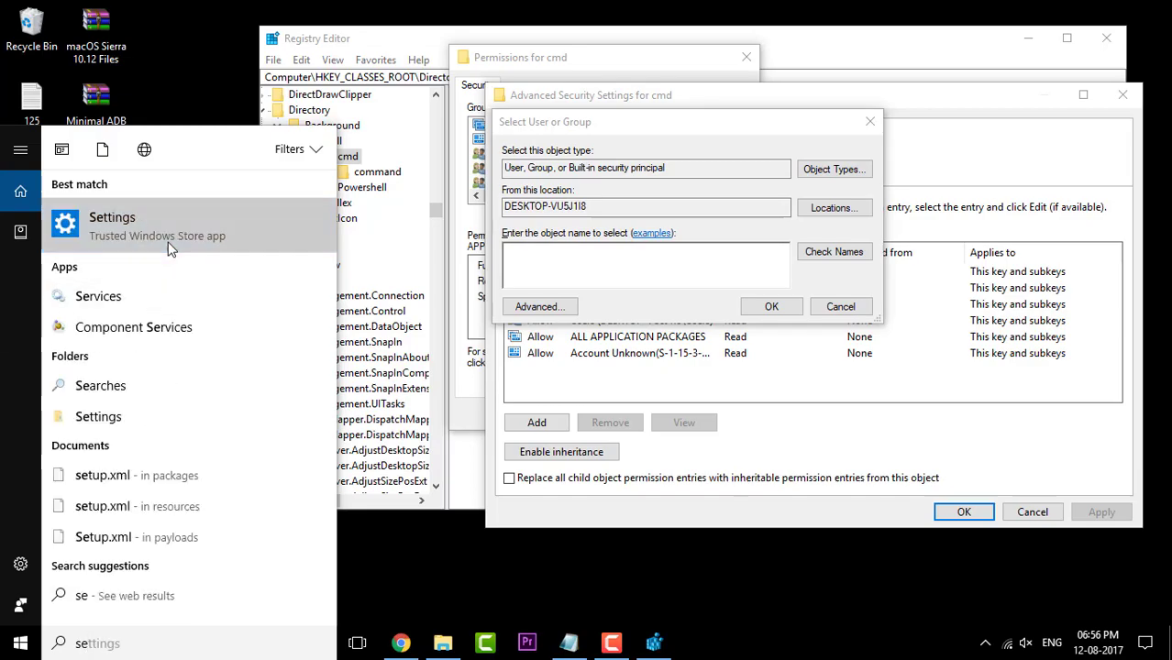
pyautogui.click(112, 225)
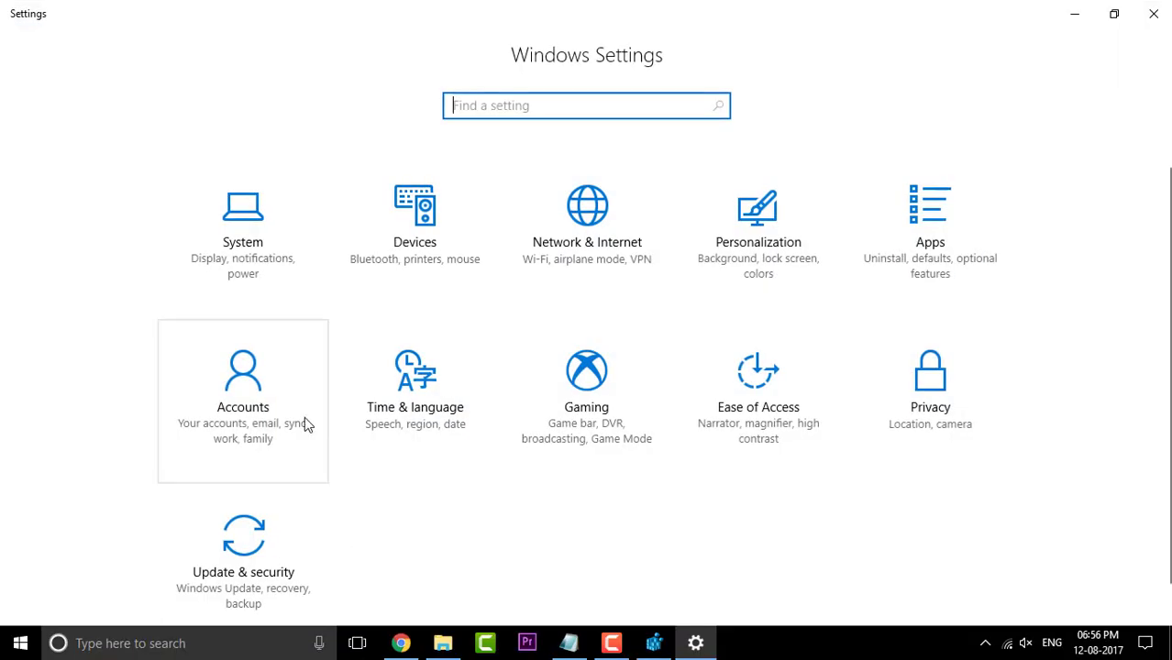
pyautogui.click(242, 400)
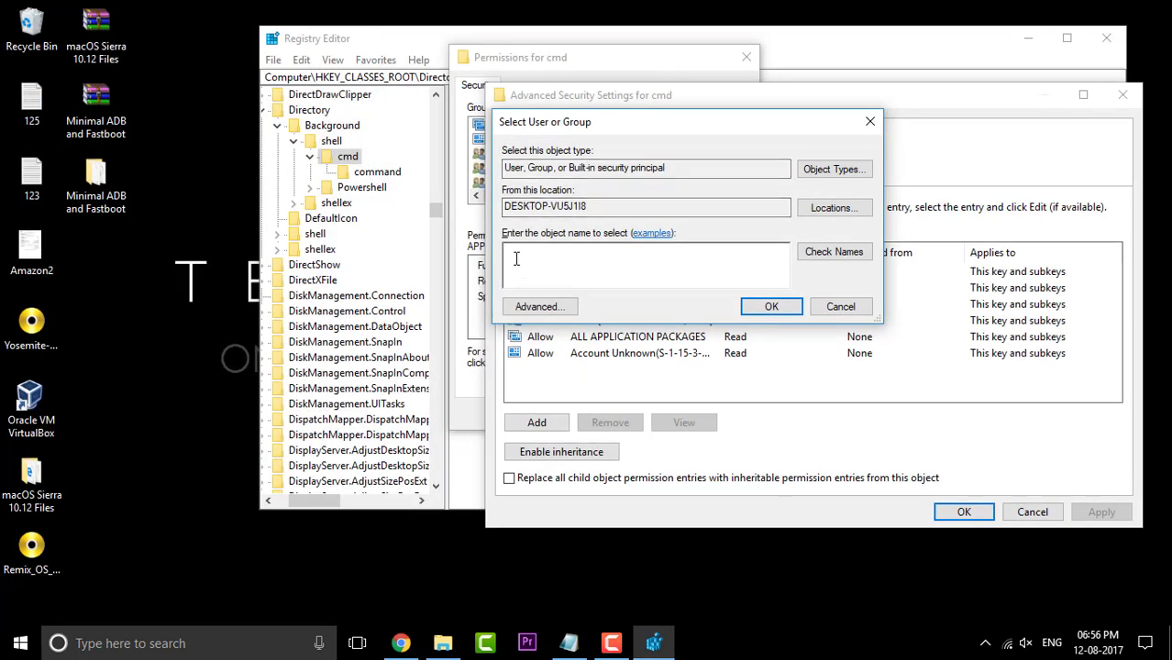
pyautogui.write('HEMANTH RAJ')
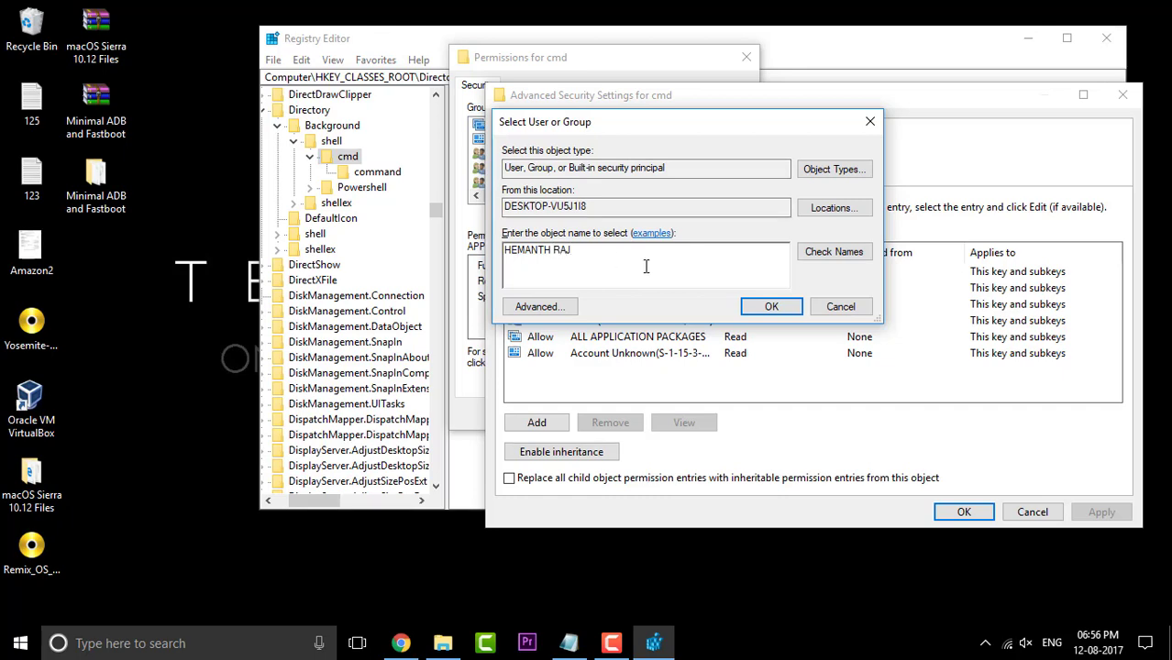
pyautogui.click(771, 307)
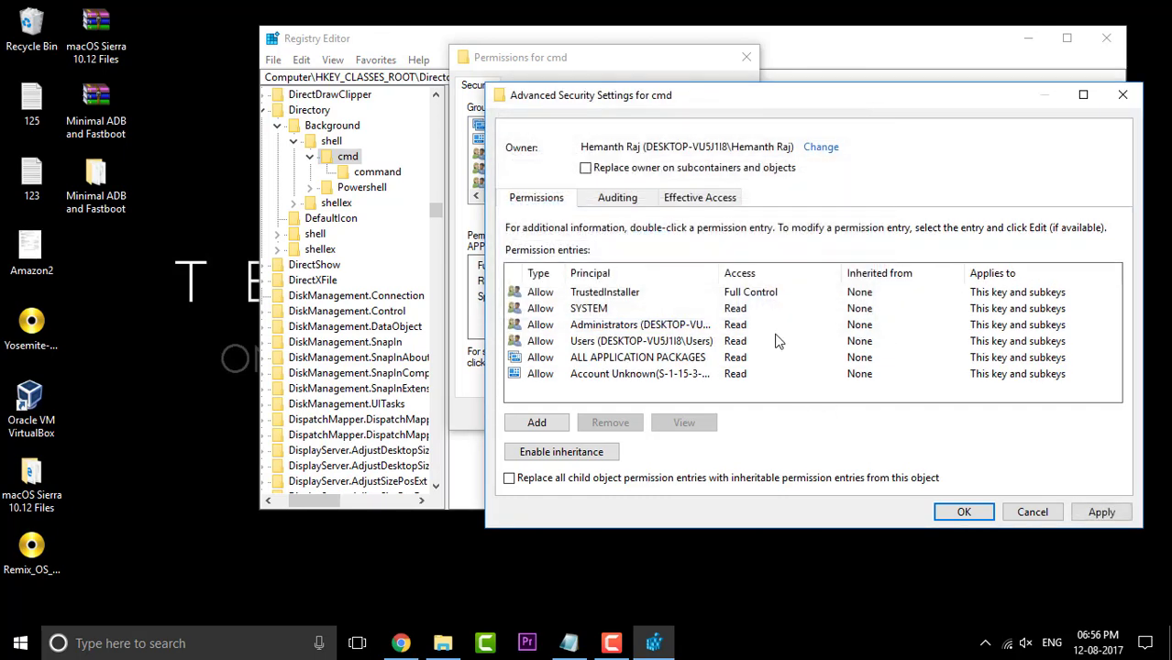
pyautogui.moveTo(801, 170)
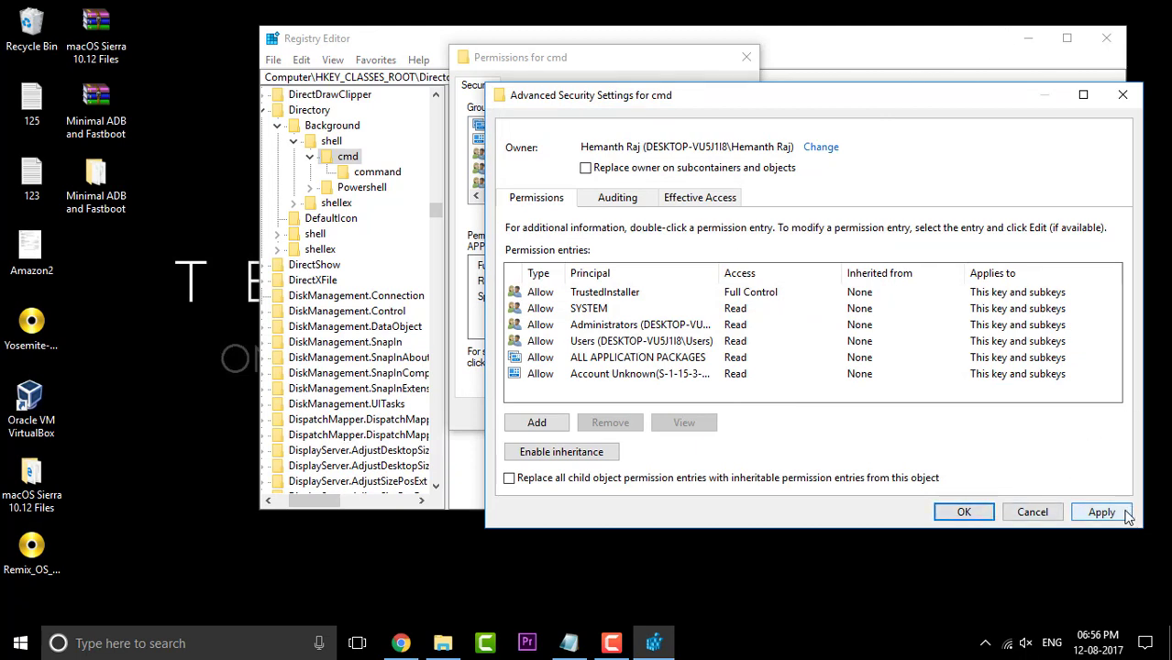
# Apply the HEMANT ownership of the cmd key and close Advanced Security Settings
pyautogui.click(1102, 512)
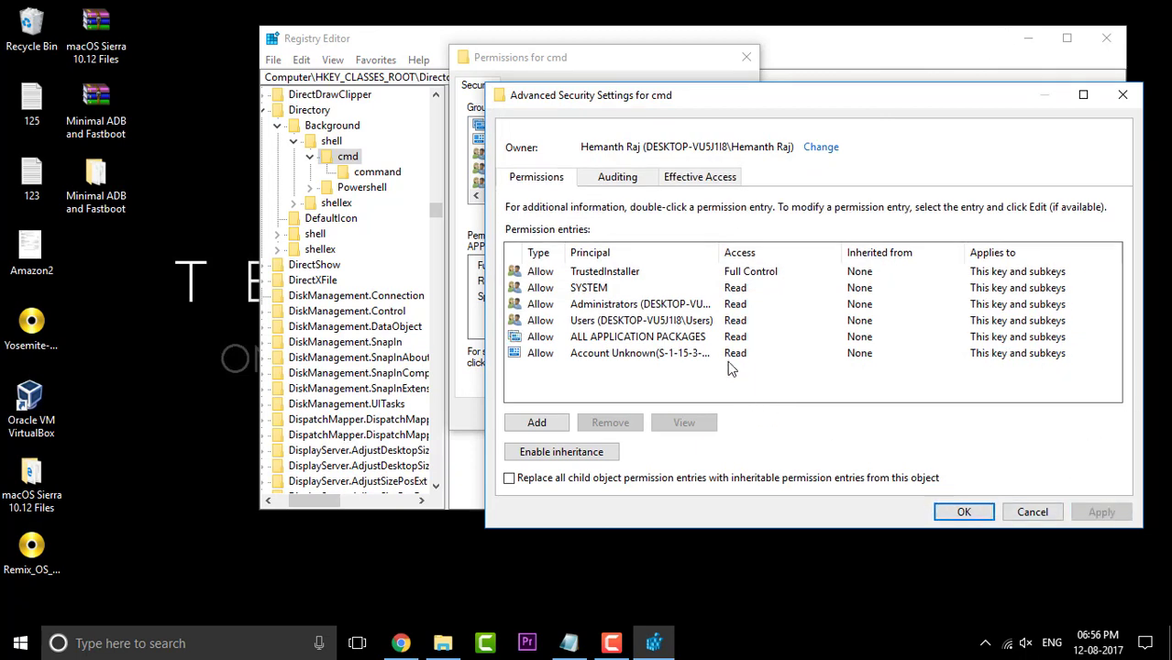
pyautogui.moveTo(957, 346)
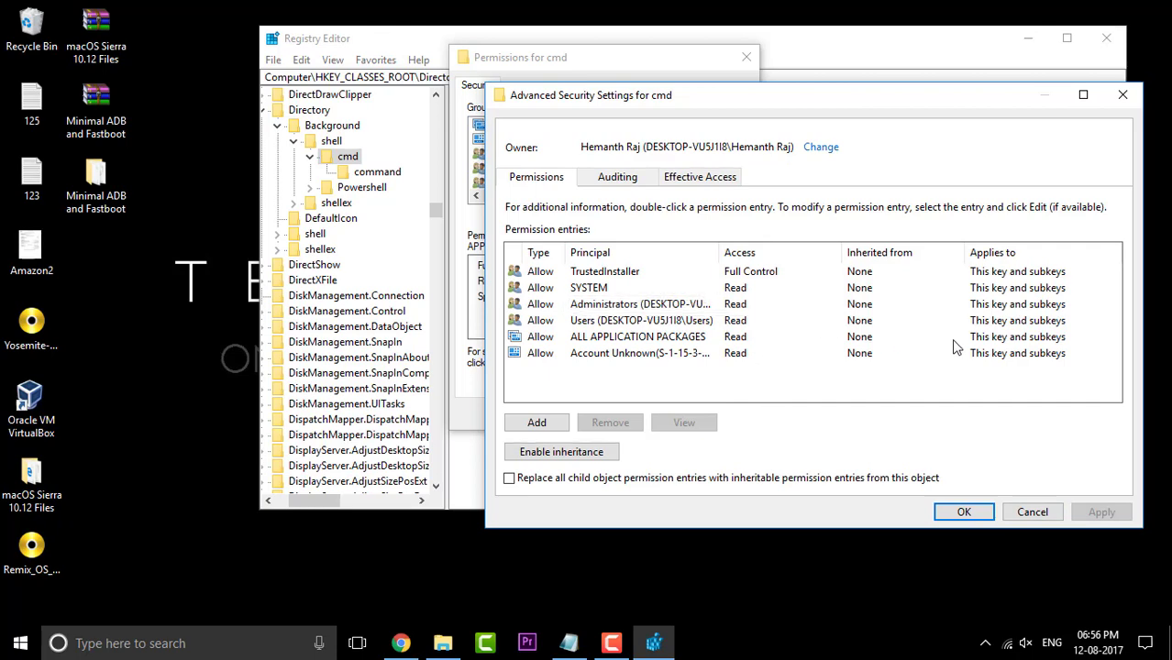
pyautogui.click(964, 512)
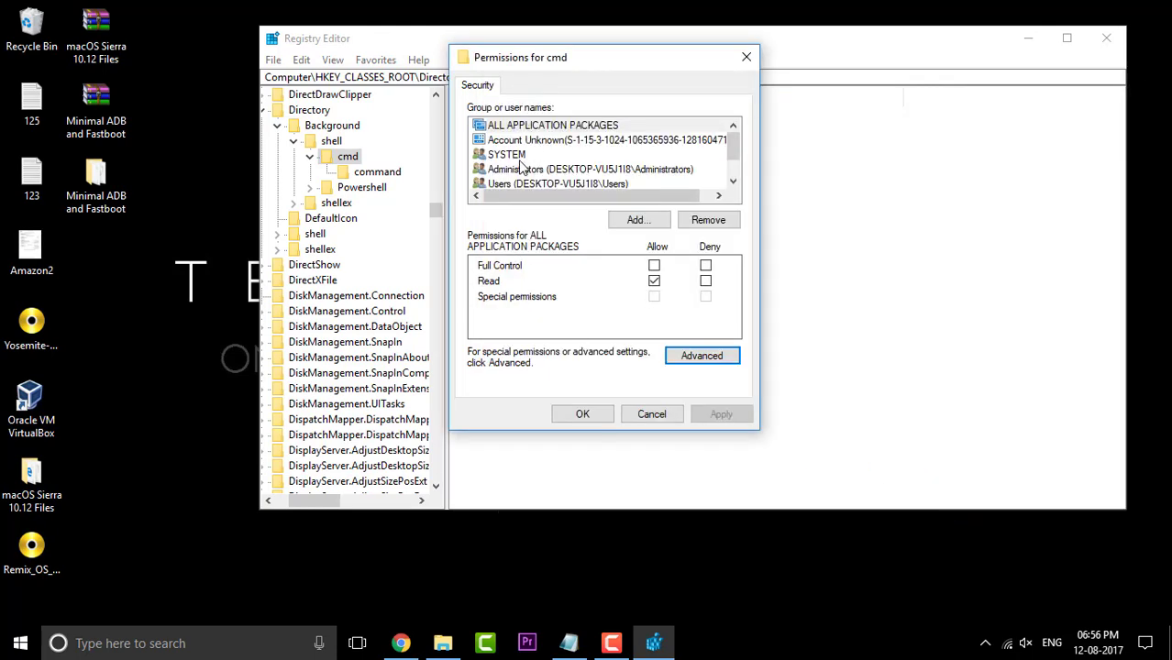
# Allow Full Control for Administrators on the cmd key and confirm
pyautogui.click(590, 168)
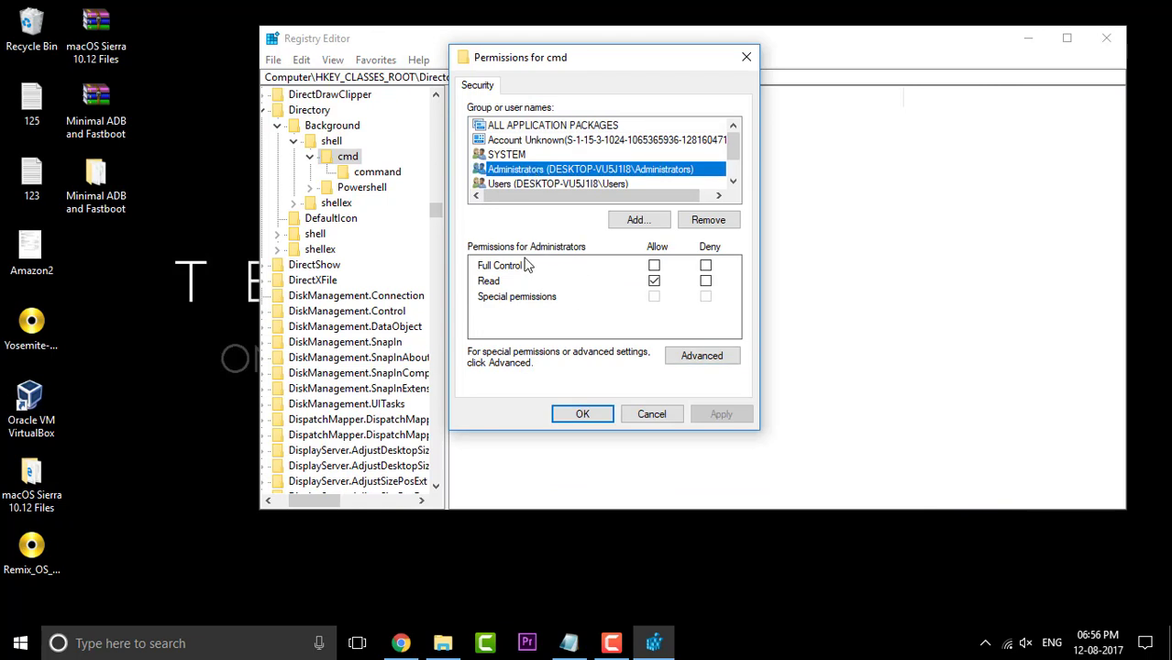
pyautogui.moveTo(606, 276)
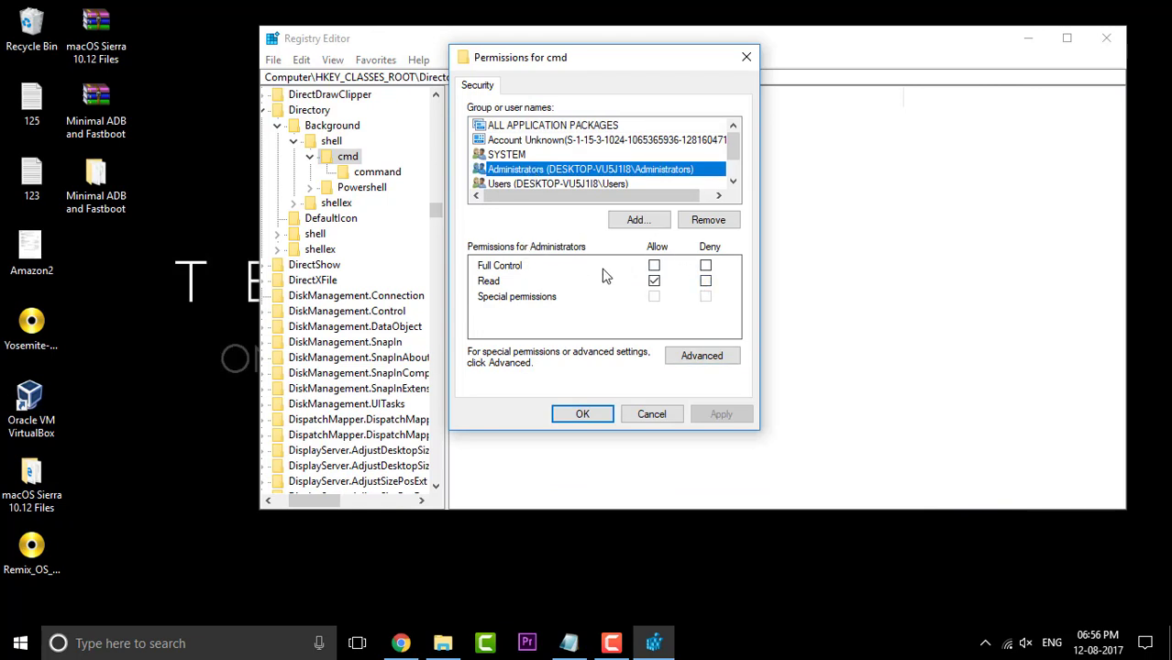
pyautogui.click(655, 265)
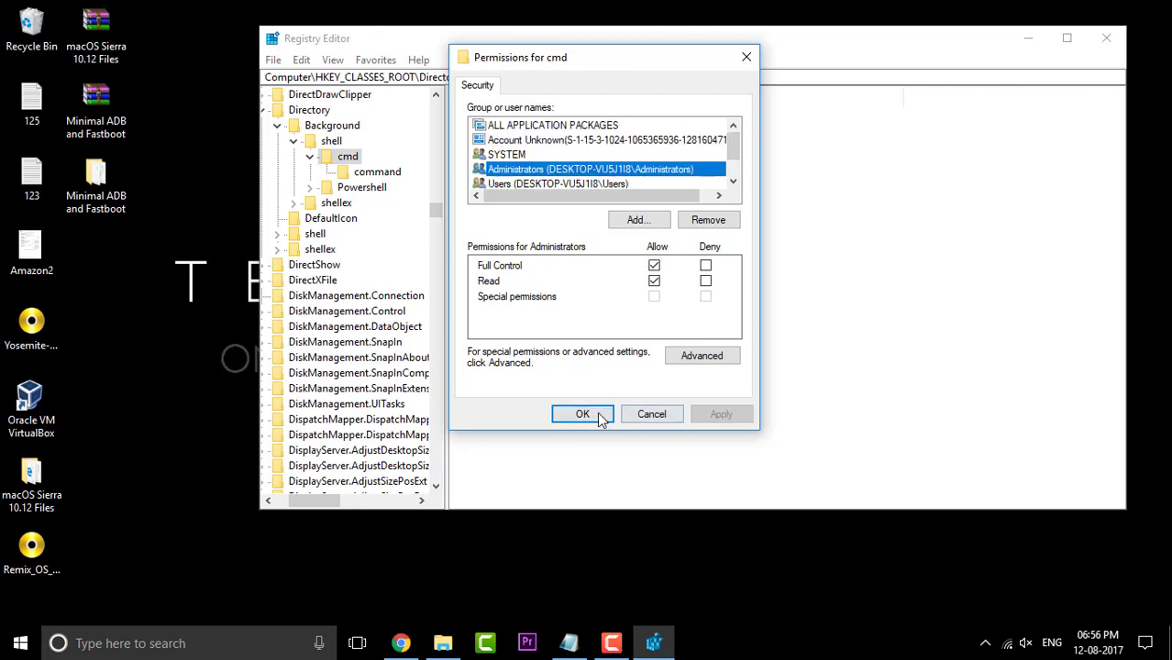
pyautogui.click(583, 414)
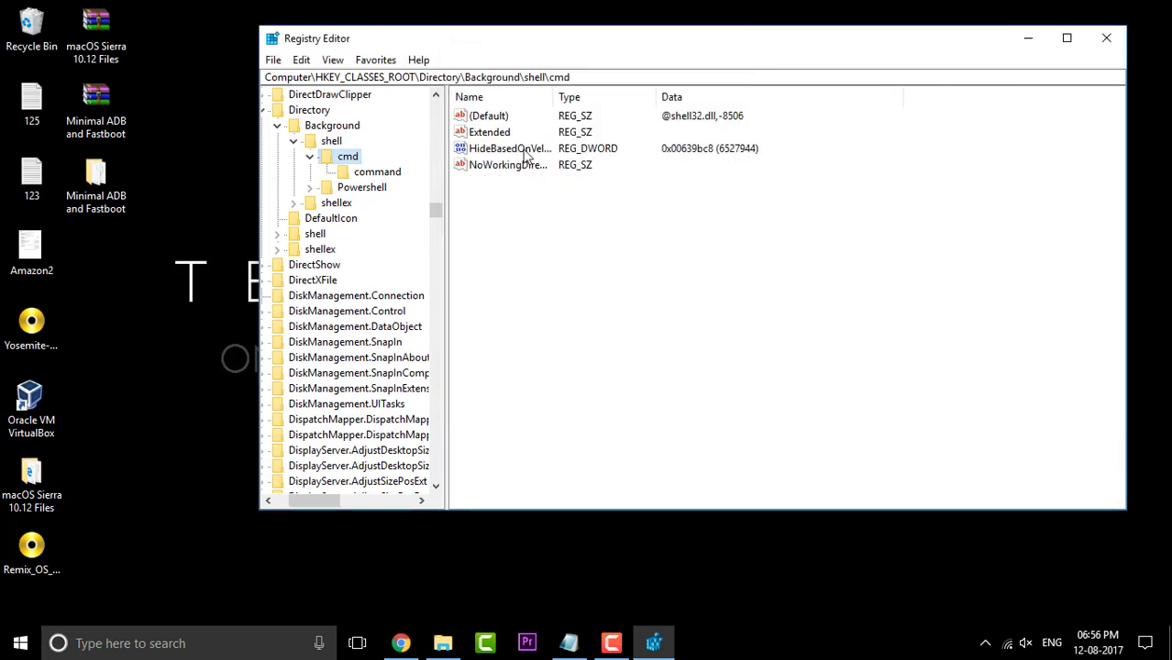
pyautogui.moveTo(510, 152)
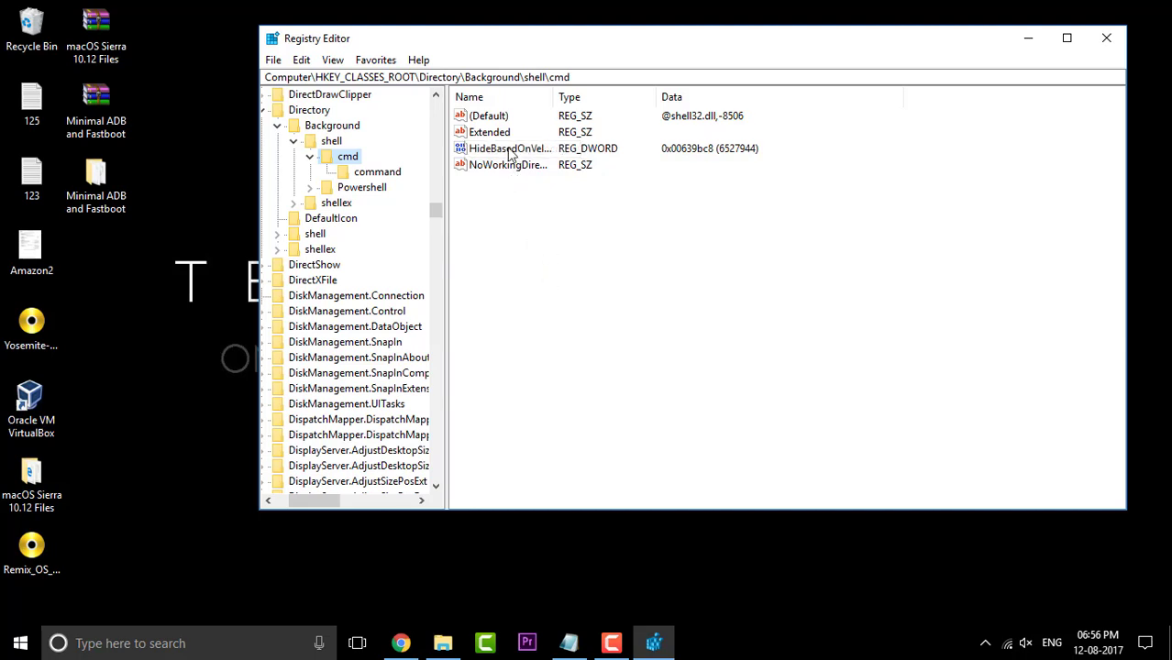
# Delete the HideBasedOnVelocityId REG_DWORD value from the cmd key
pyautogui.rightClick(507, 148)
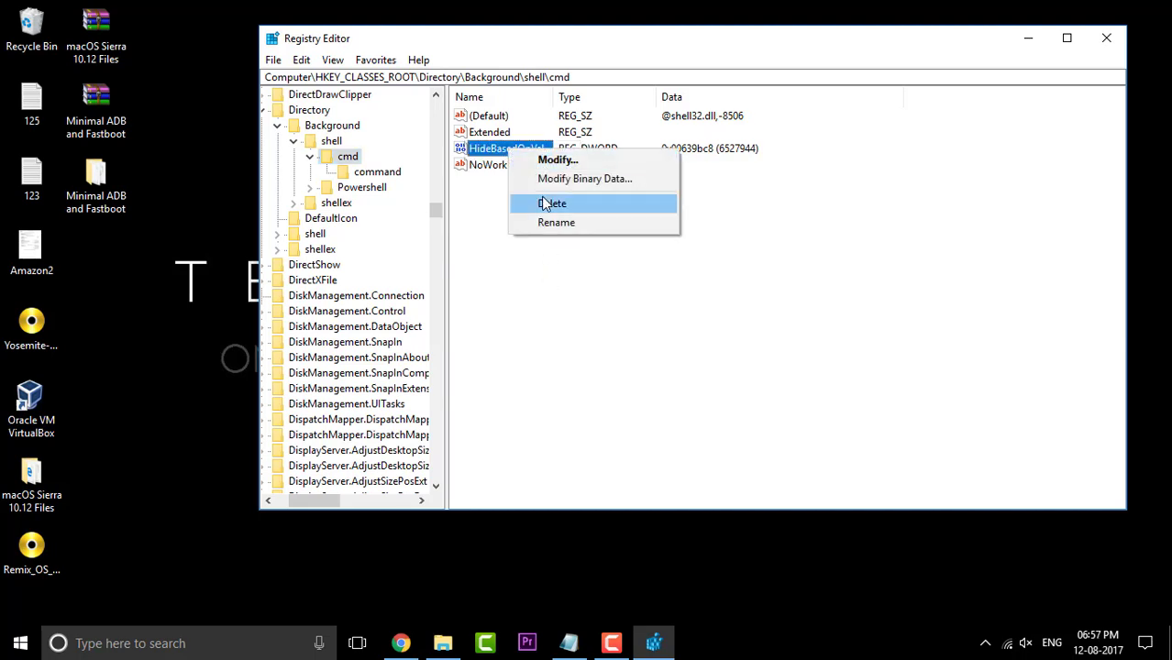
pyautogui.click(553, 203)
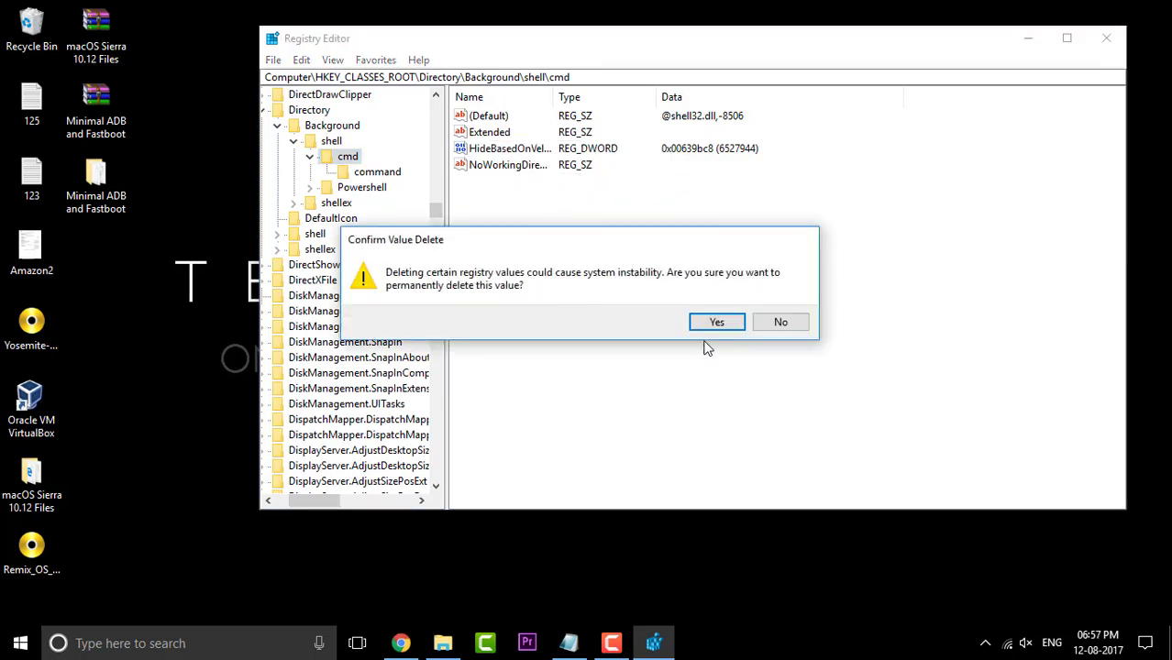
pyautogui.click(716, 322)
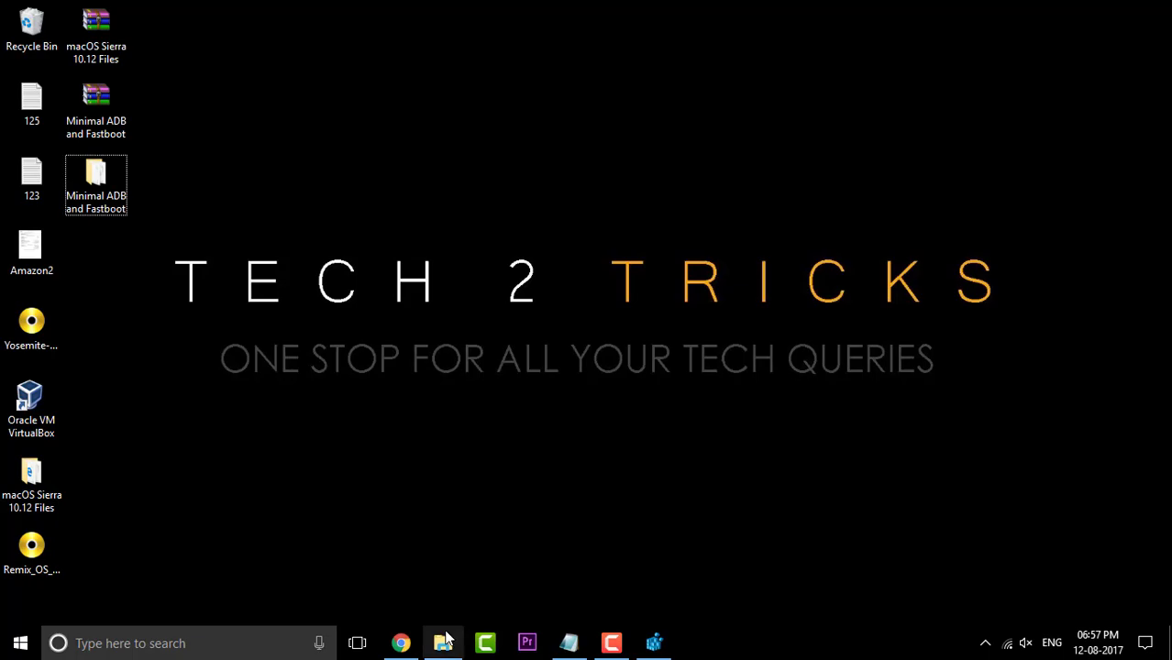
# Refresh the desktop and open a command window at D:\ from New Volume (D:)
pyautogui.click(443, 642)
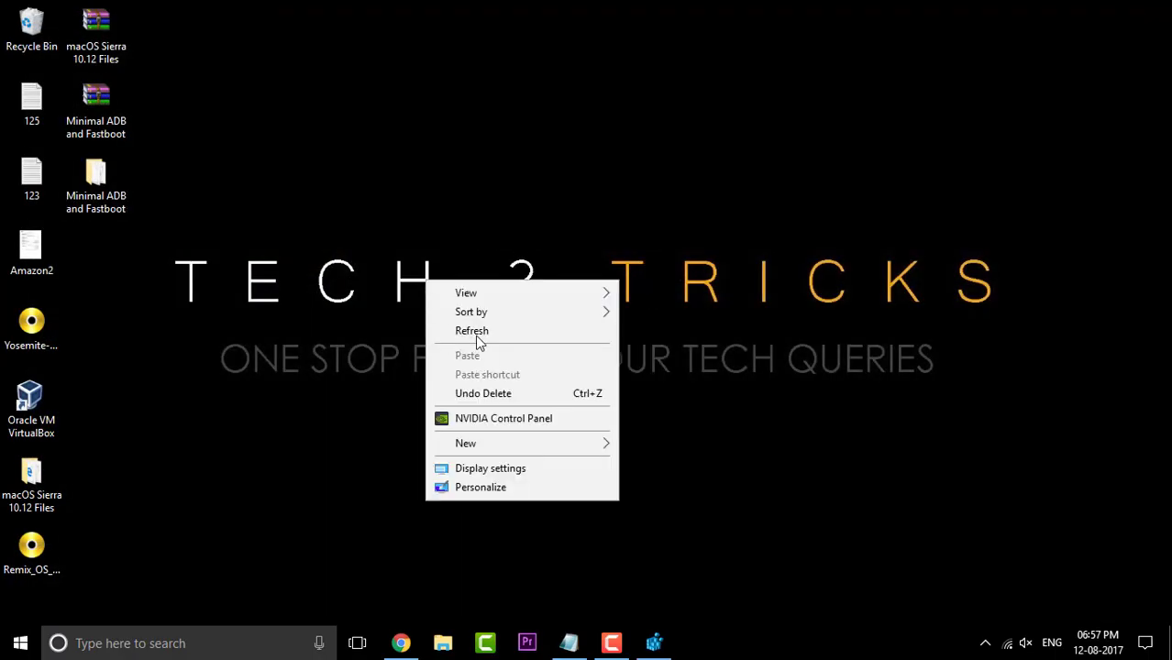
pyautogui.click(443, 643)
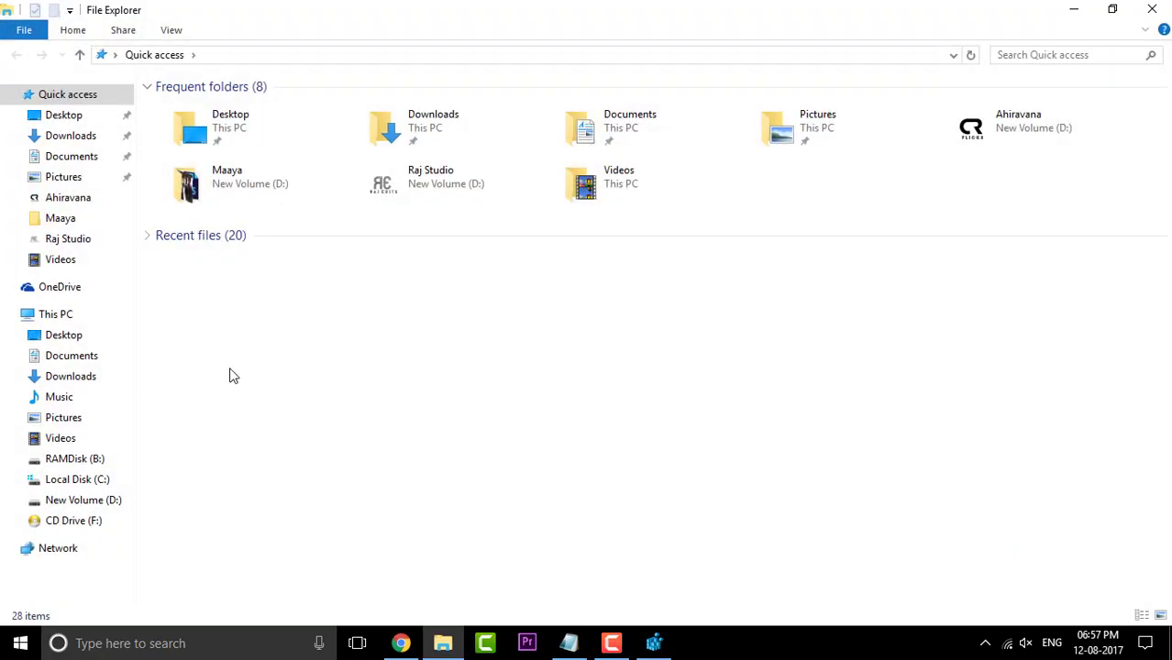
pyautogui.click(82, 499)
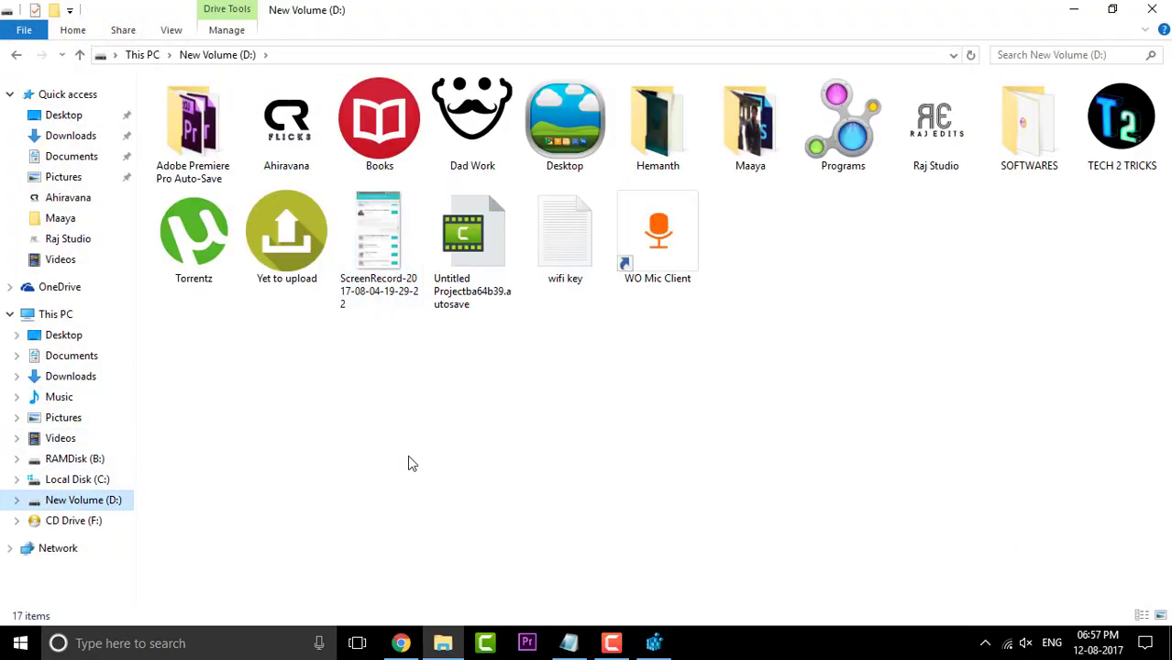
pyautogui.rightClick(462, 397)
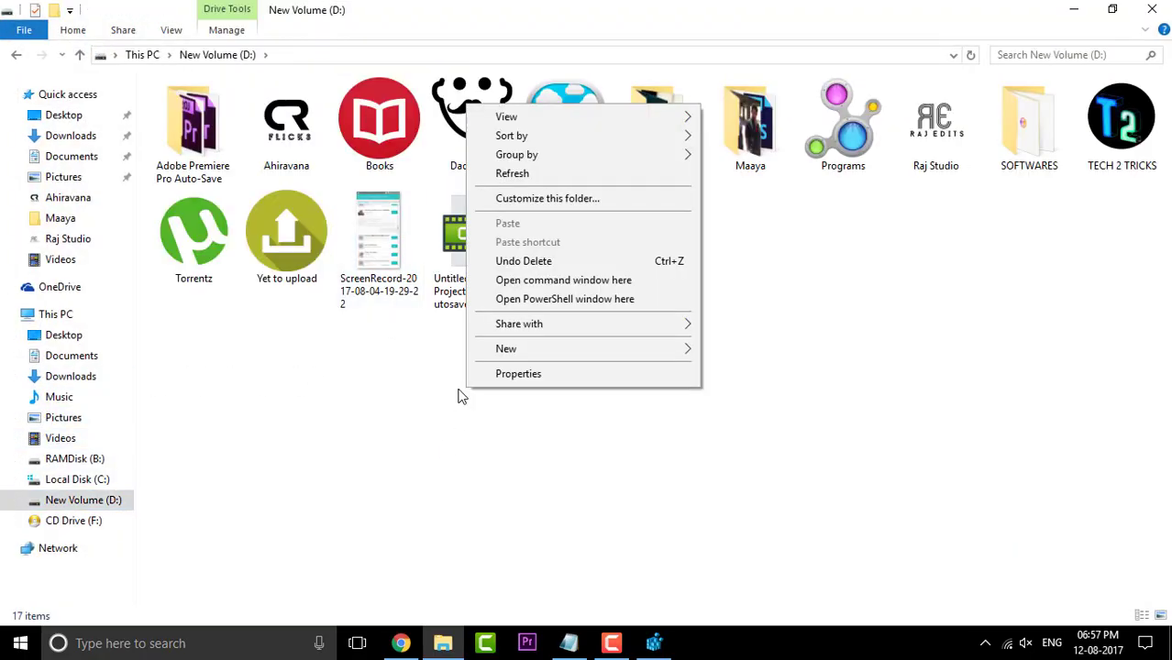
pyautogui.moveTo(493, 309)
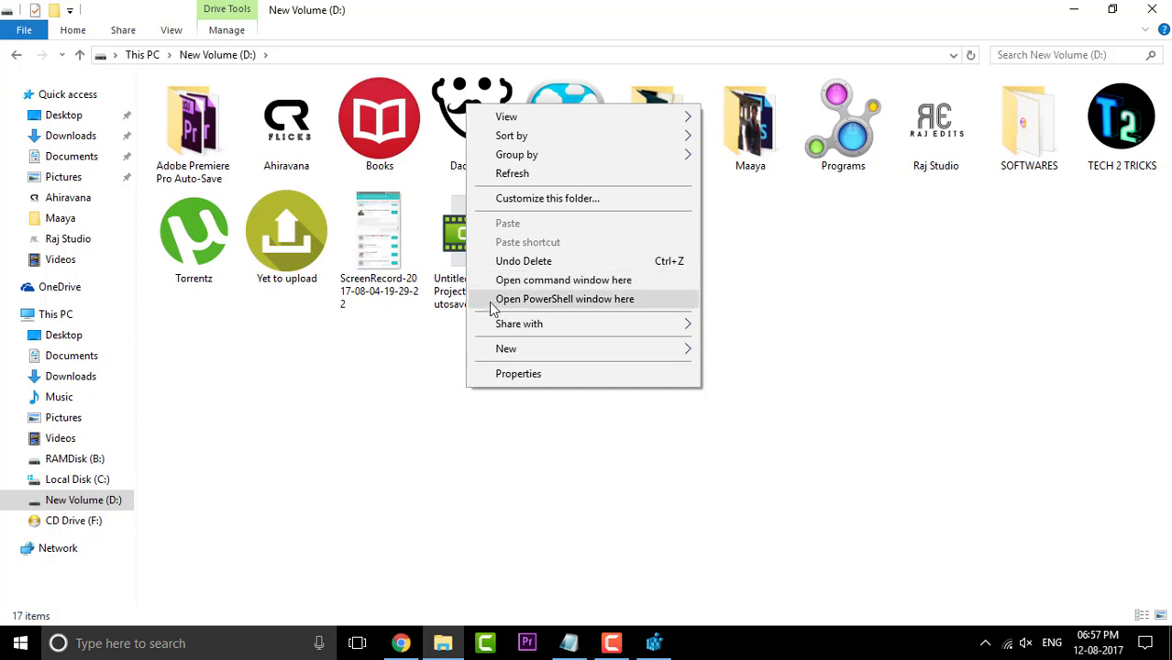
pyautogui.moveTo(561, 308)
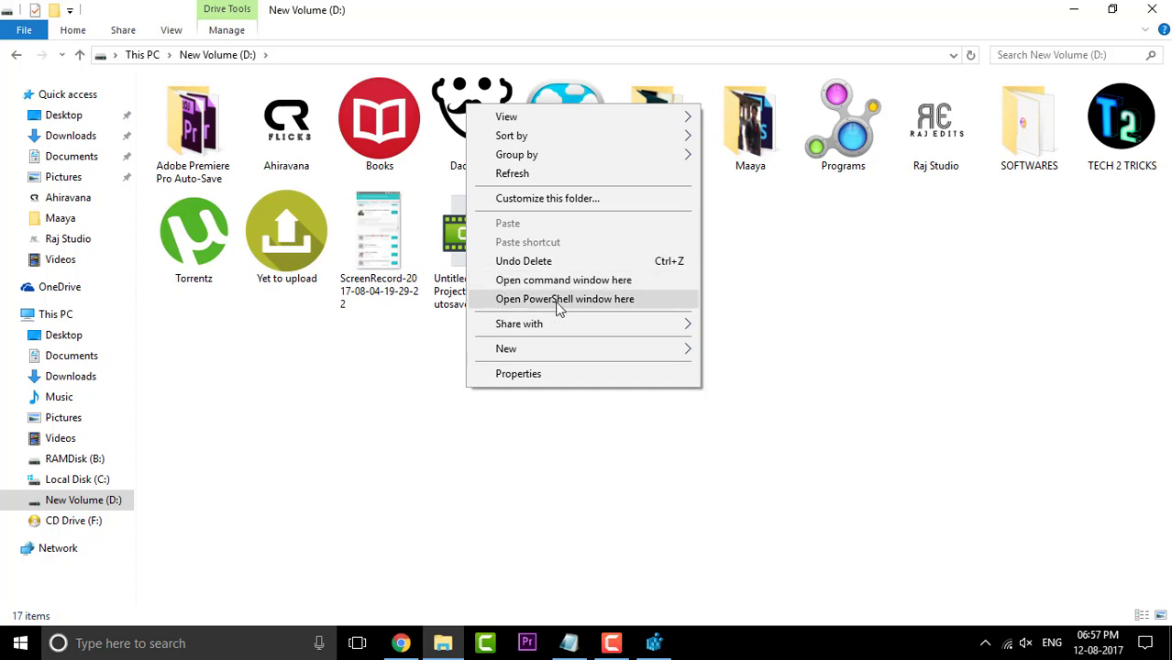
pyautogui.moveTo(563, 280)
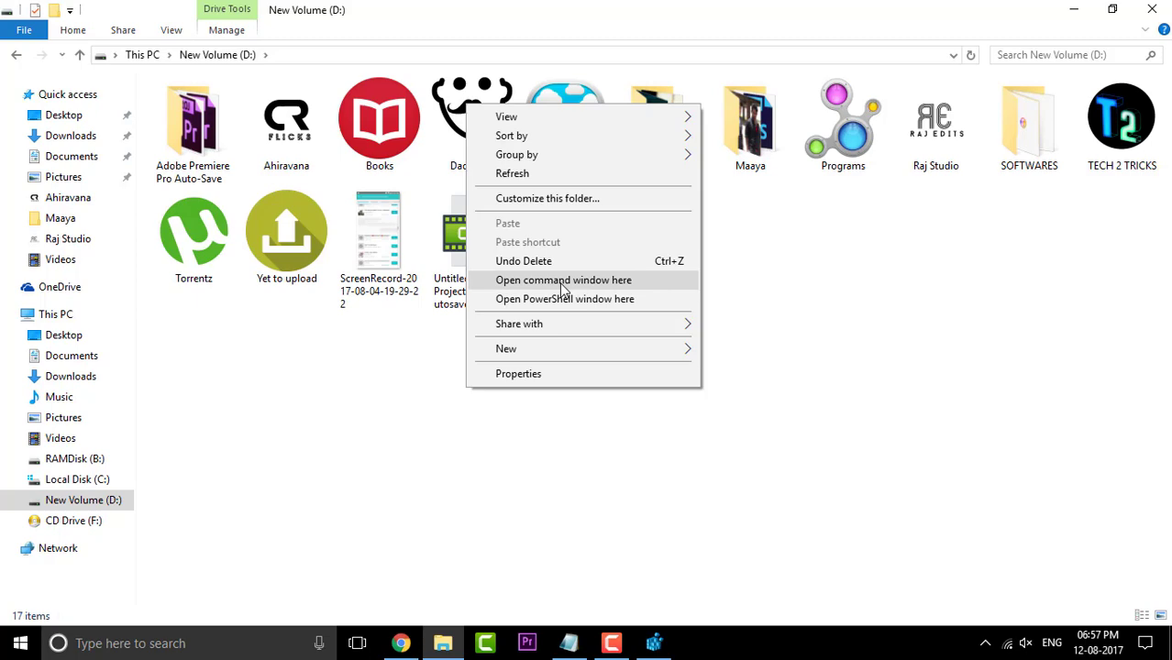
pyautogui.click(563, 280)
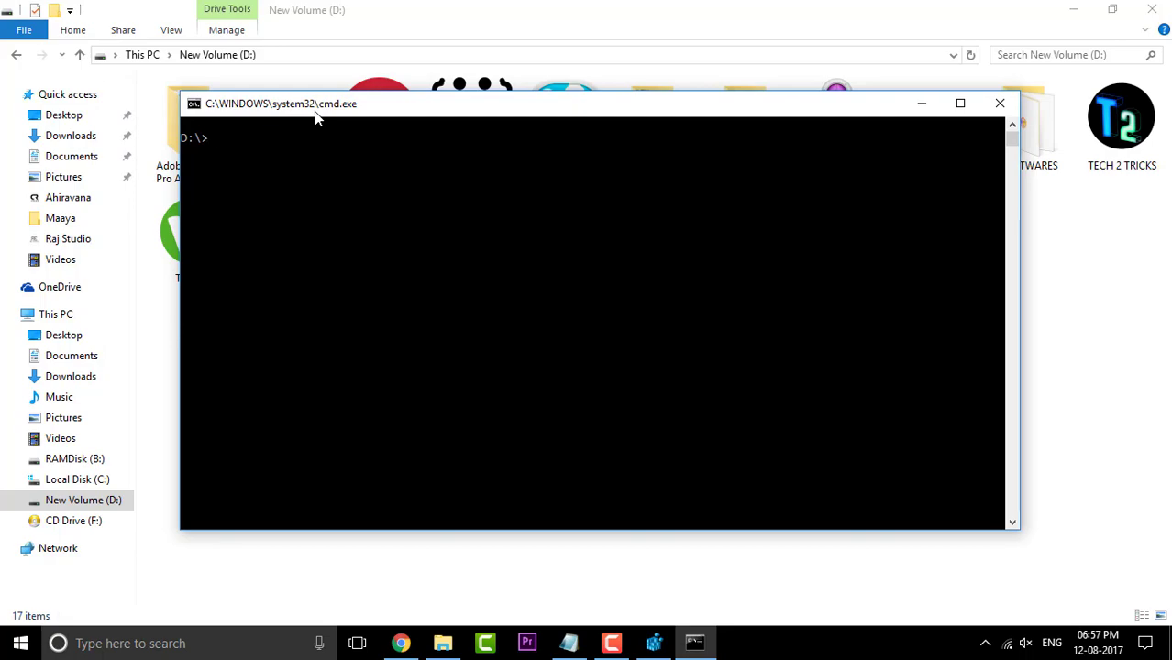
pyautogui.click(1000, 102)
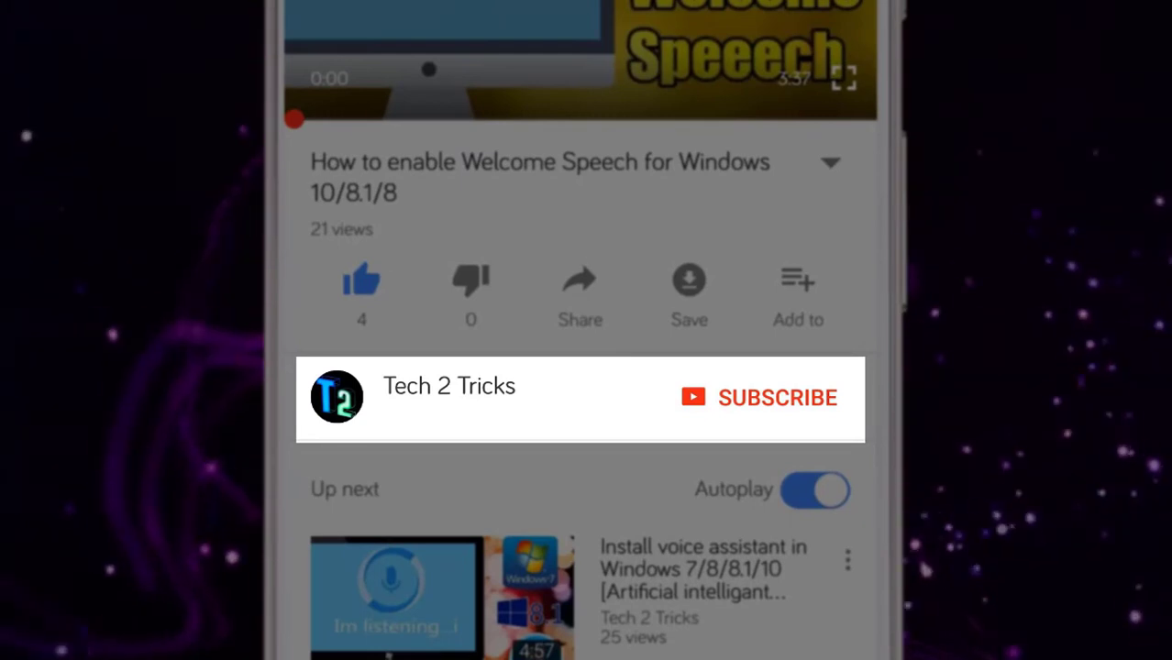
pyautogui.click(777, 397)
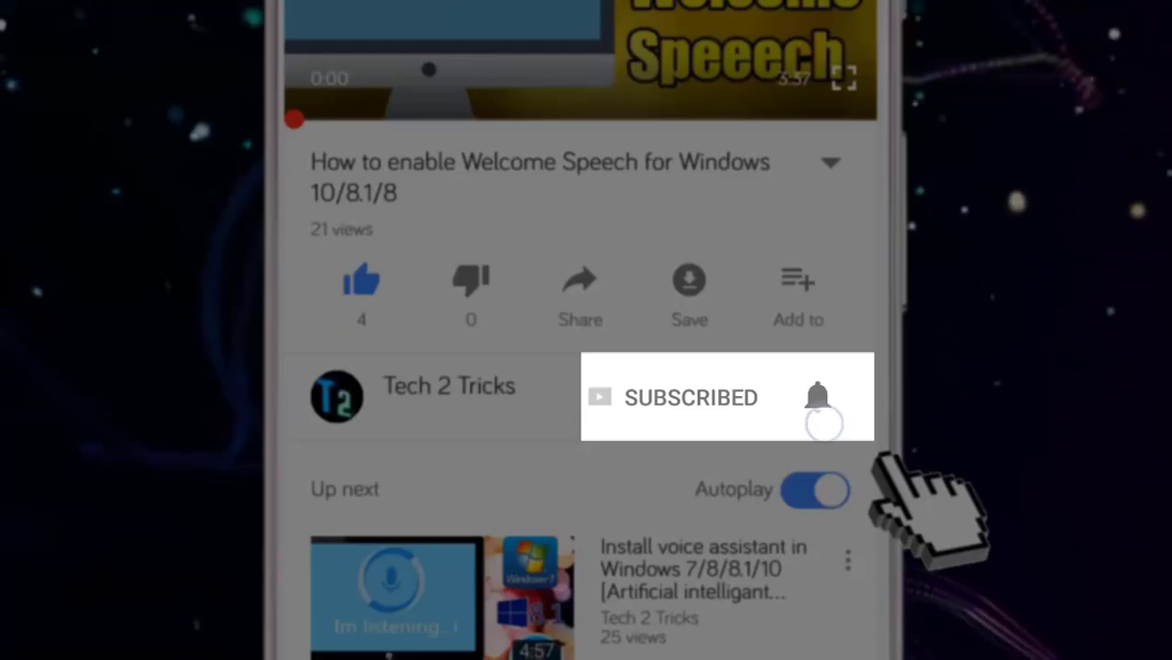
pyautogui.click(817, 397)
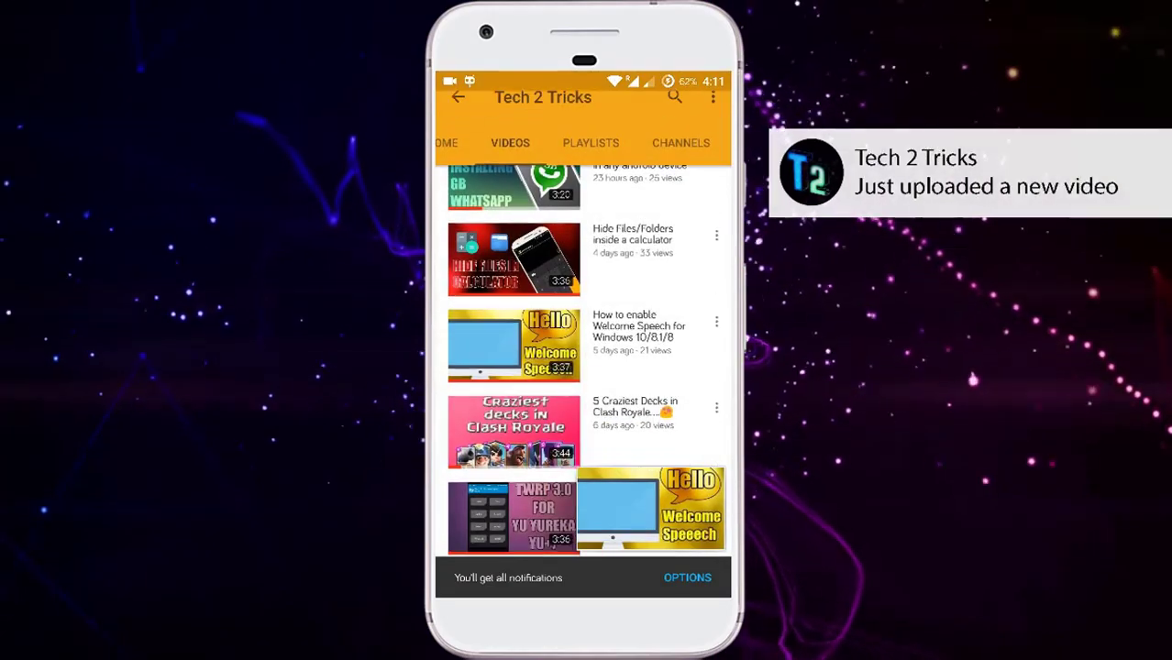
pyautogui.scroll(-3)
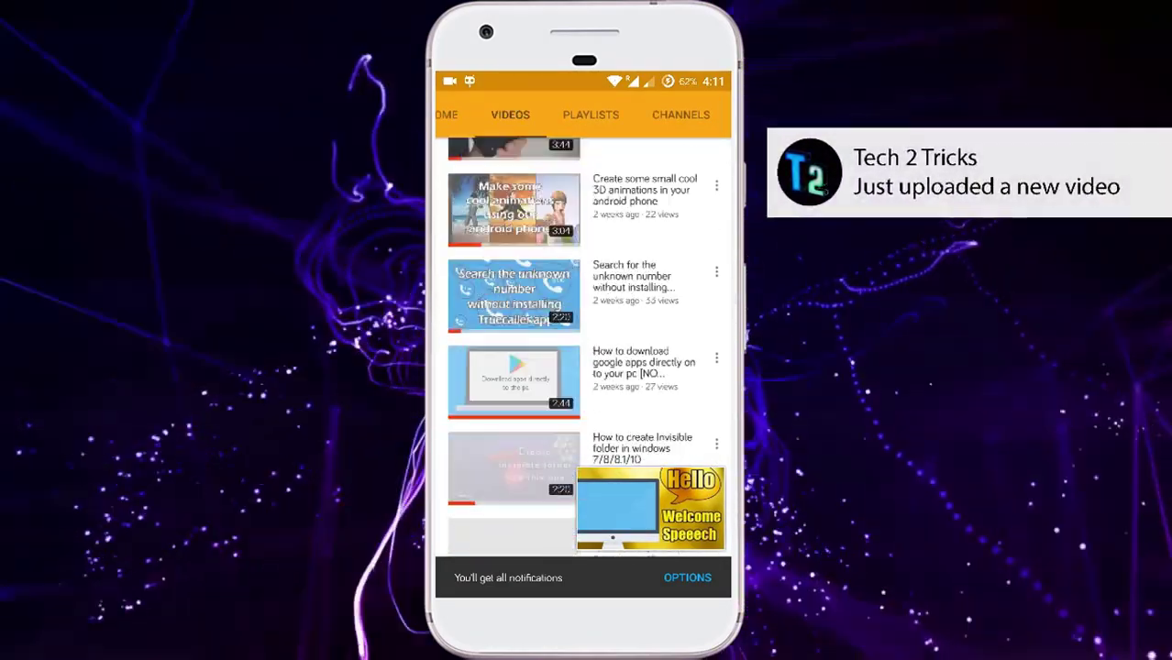